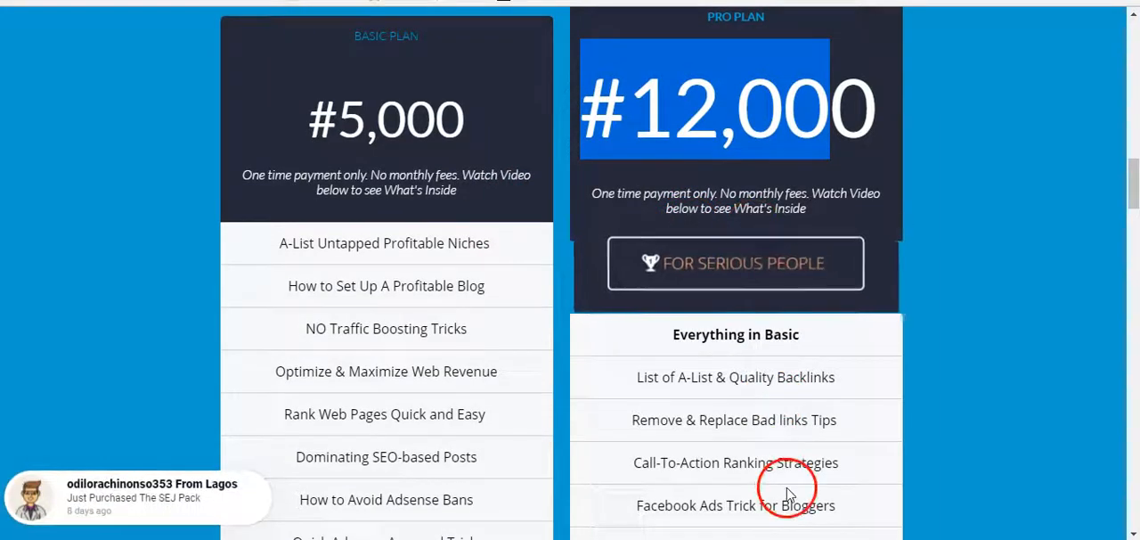
Step: Reach a Get Access button and bring up the sign-up form, ready to enter a first name
scroll(down, 3)
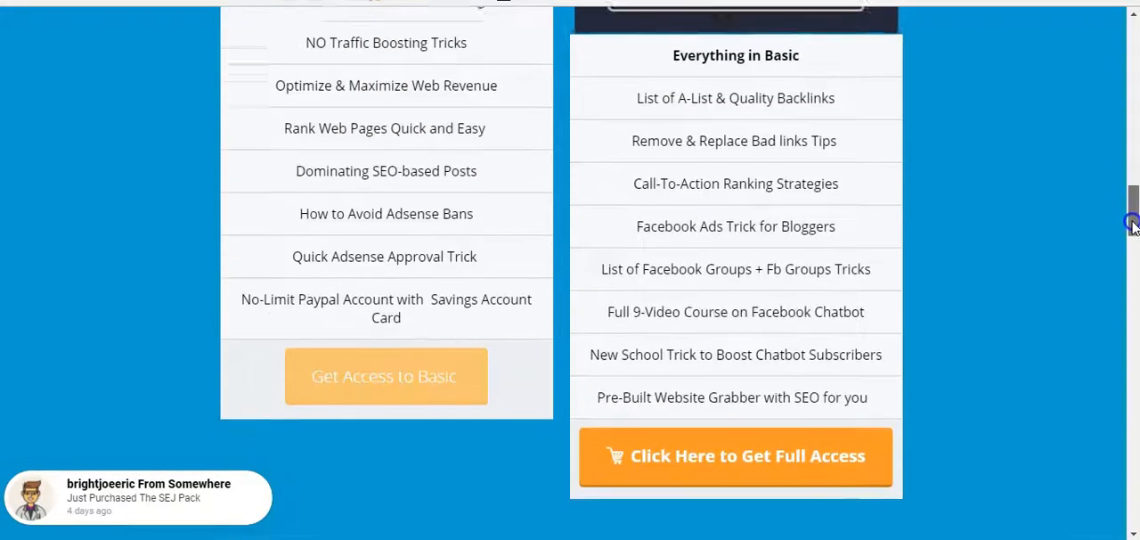
scroll(down, 3)
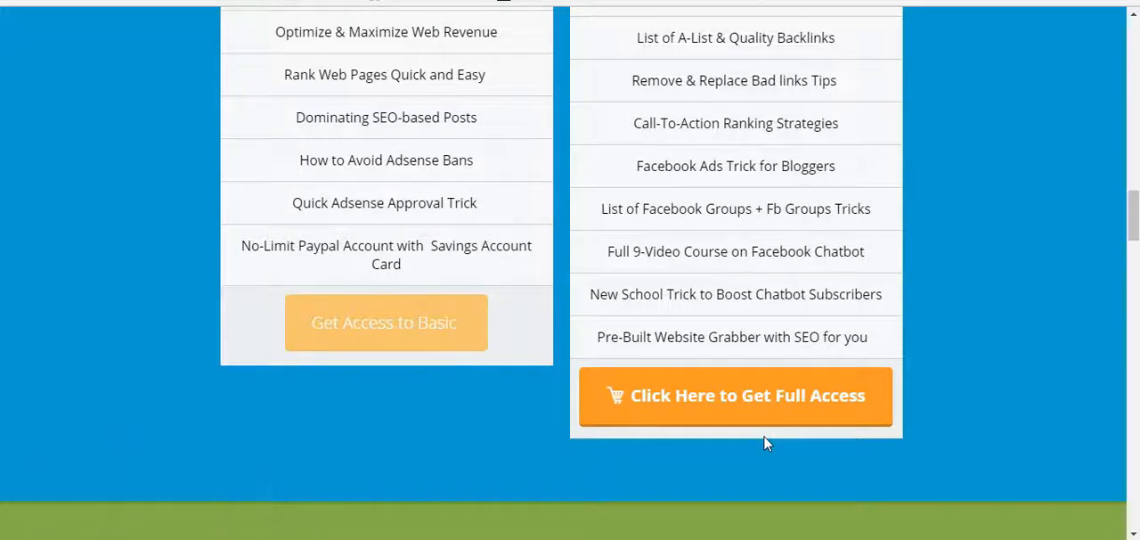
scroll(down, 3)
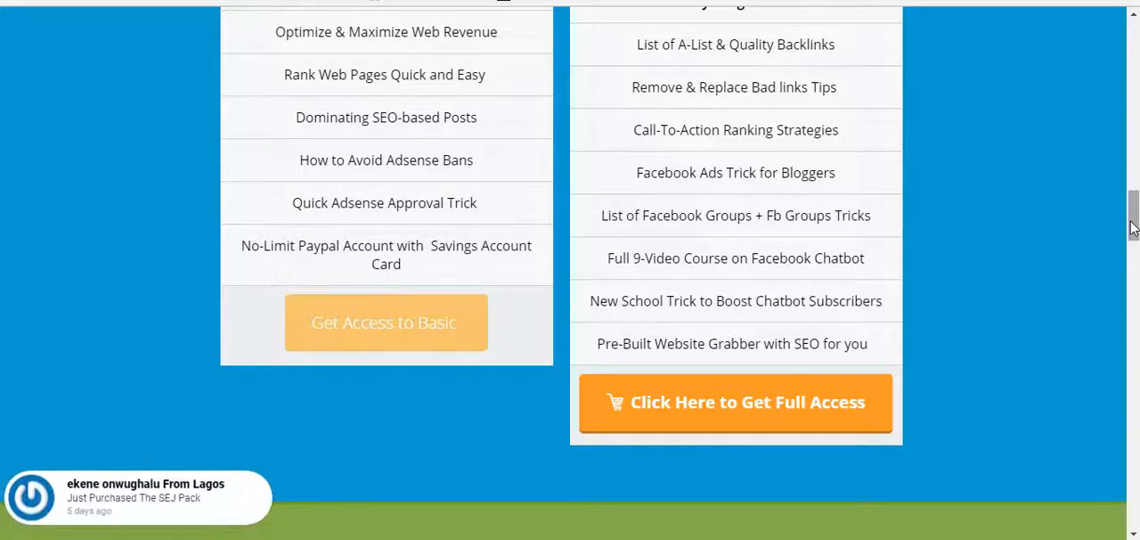
scroll(down, 3)
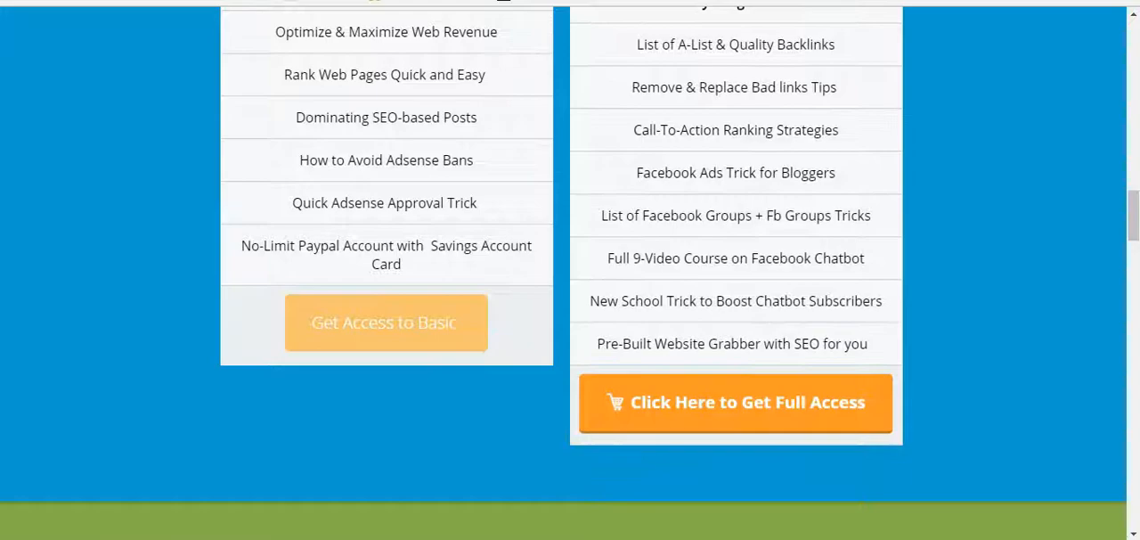
click(734, 403)
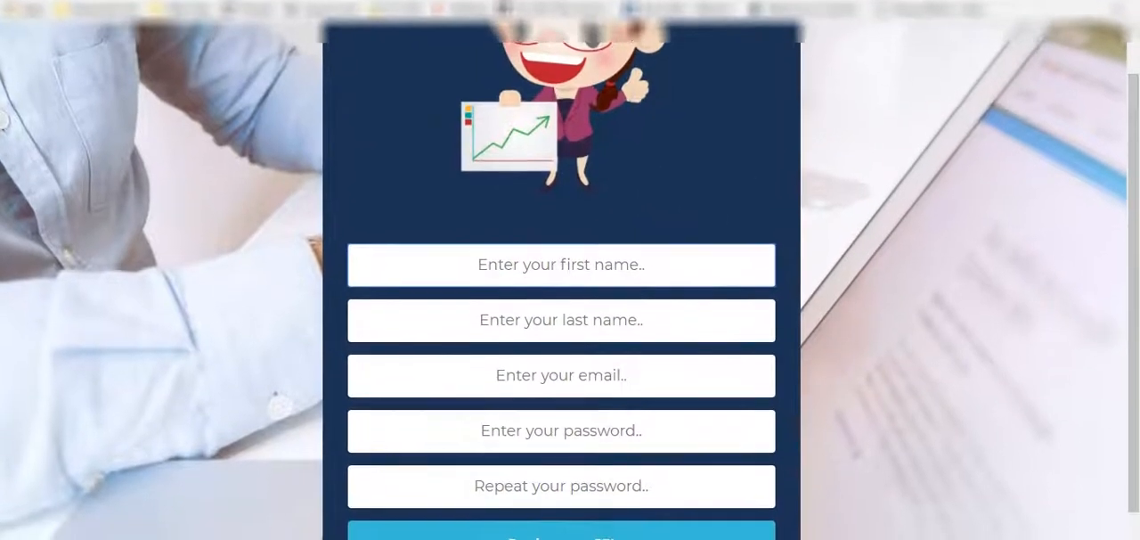
scroll(down, 3)
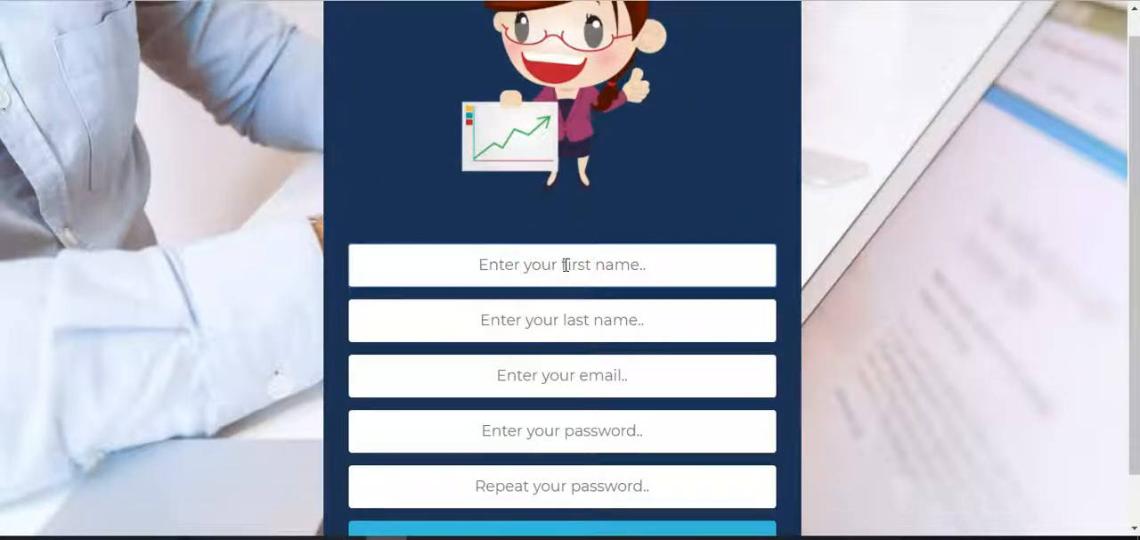
click(563, 263)
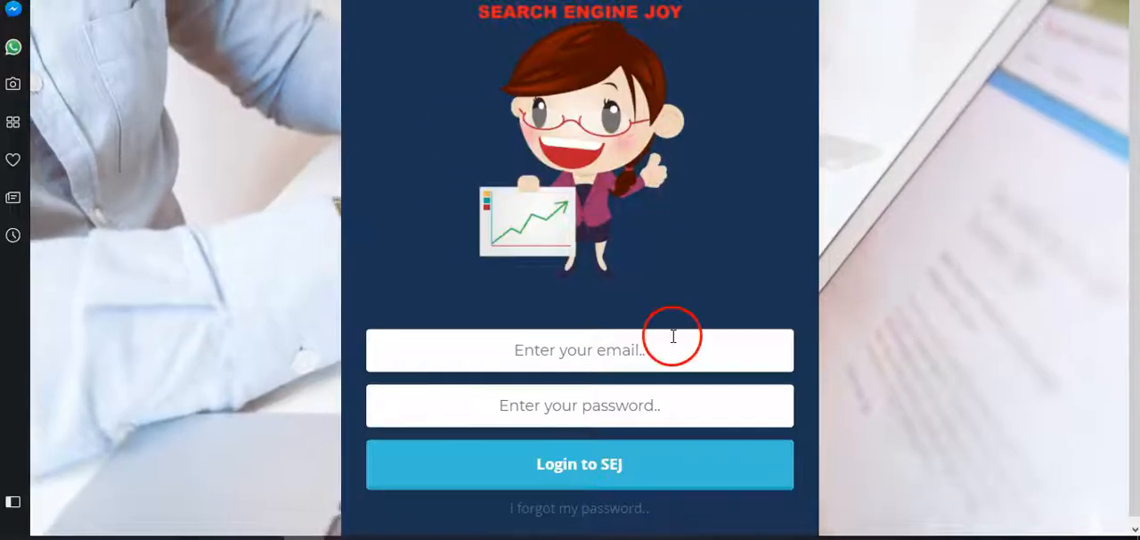
mouse_move(499, 330)
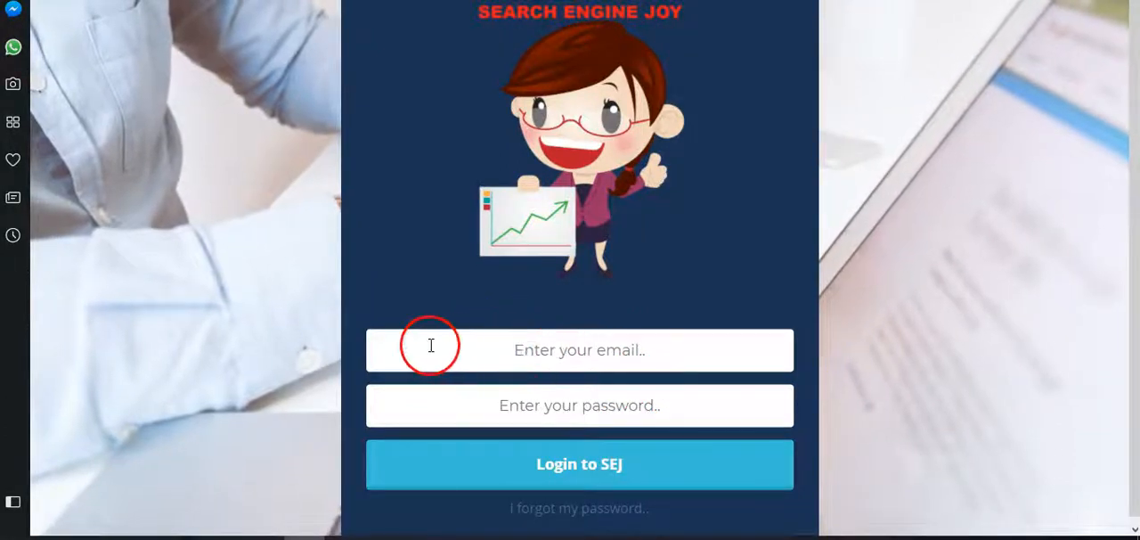
mouse_move(680, 357)
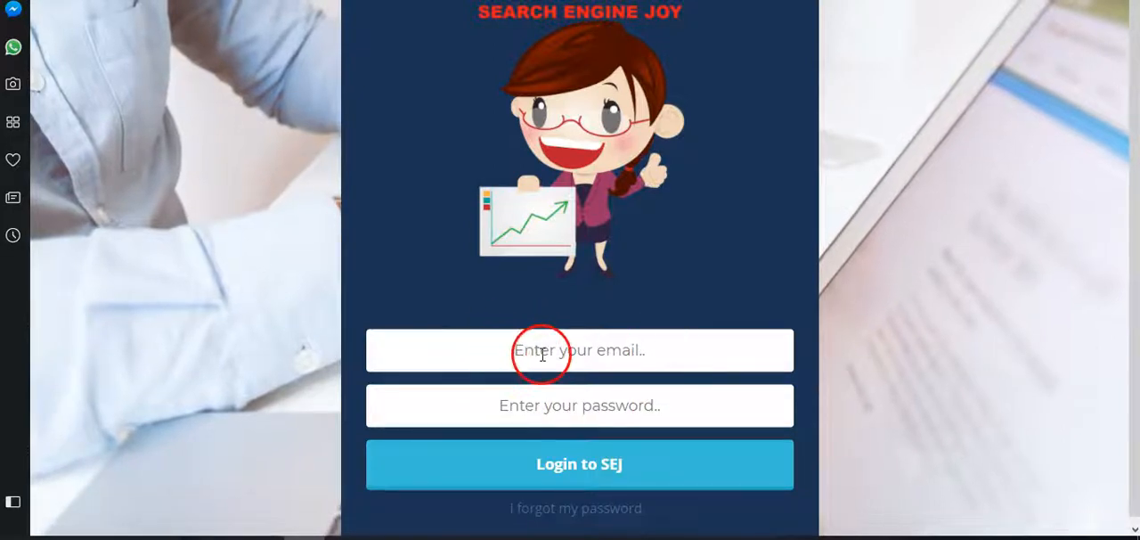
mouse_move(538, 395)
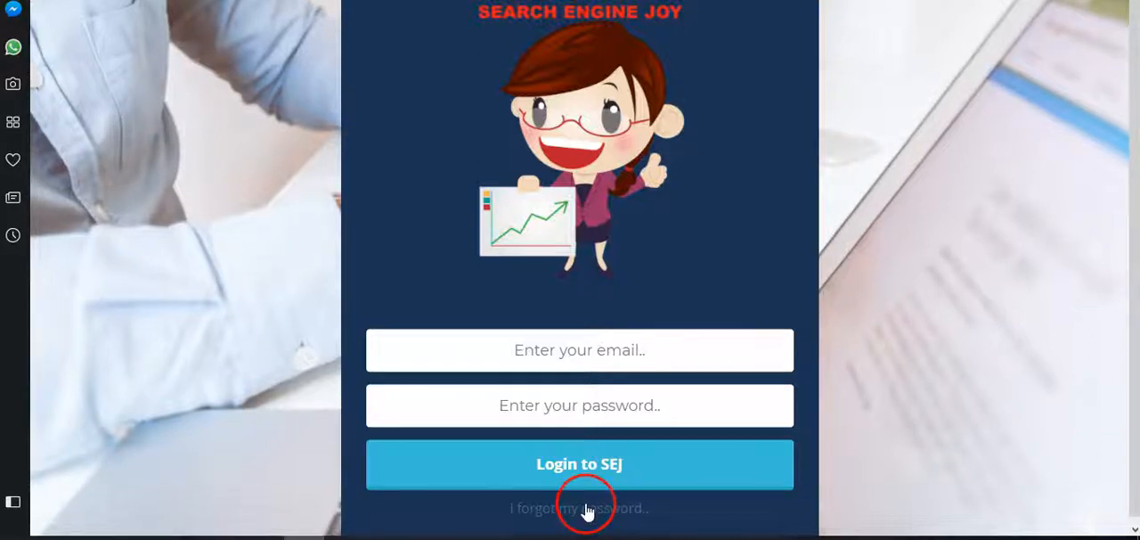
Step: Show the 'I forgot my password' reset form asking only for the member email
click(579, 507)
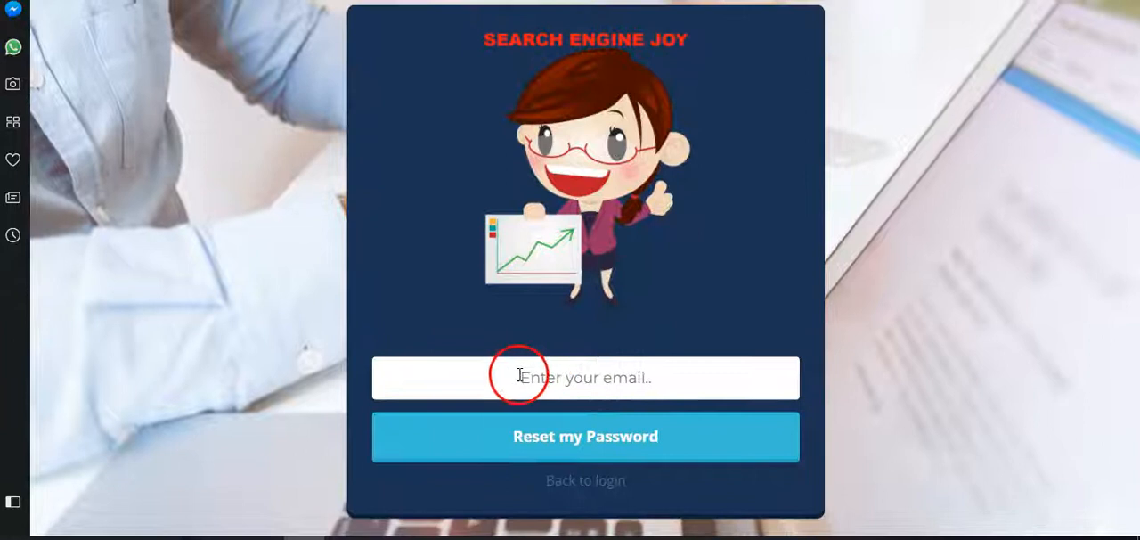
mouse_move(585, 436)
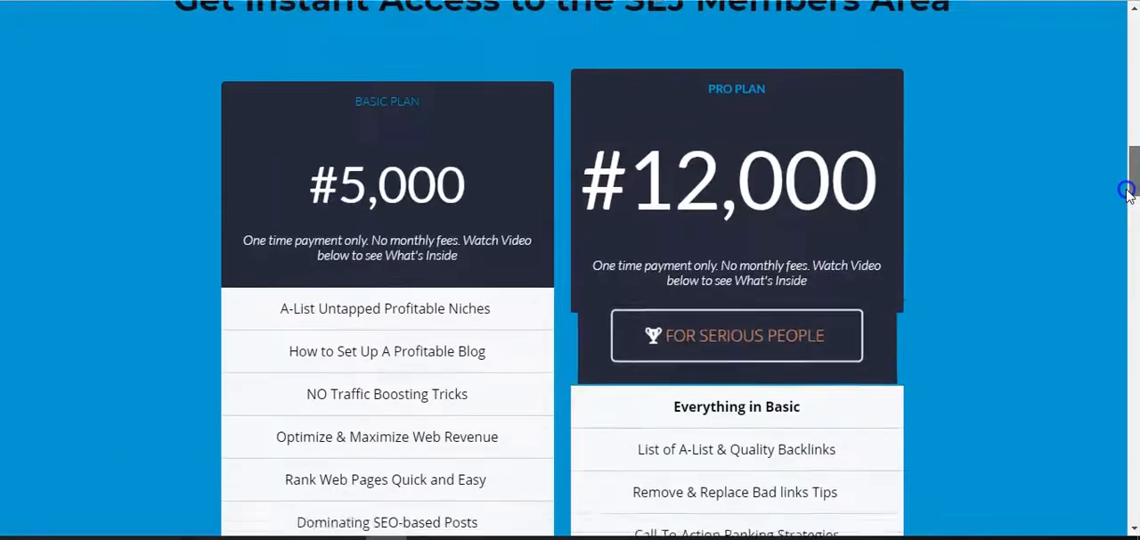
Step: Scroll the members area dashboard down to the module list with locked packs
scroll(down, 3)
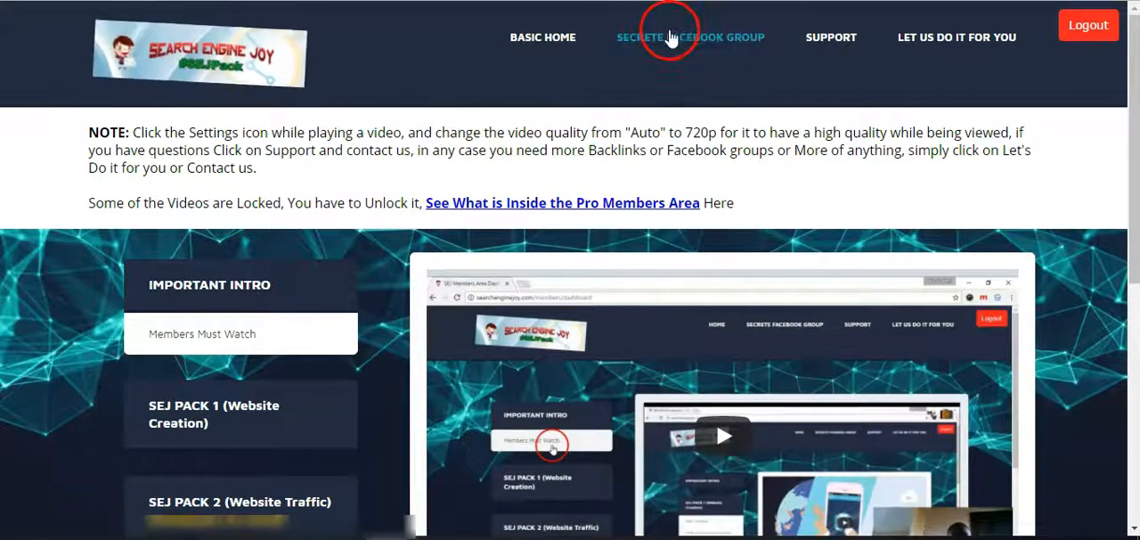
mouse_move(1001, 47)
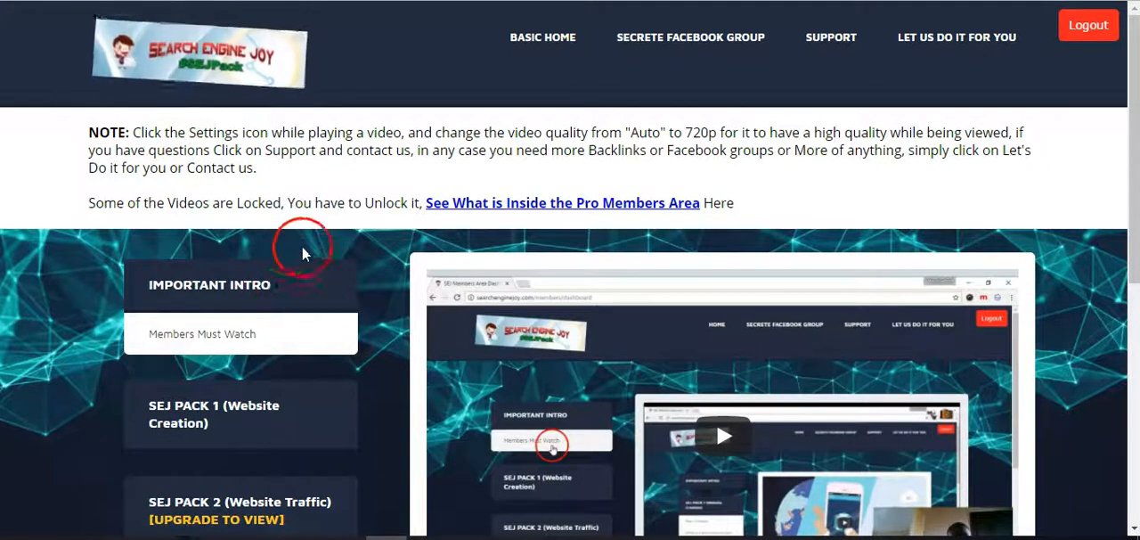
mouse_move(370, 346)
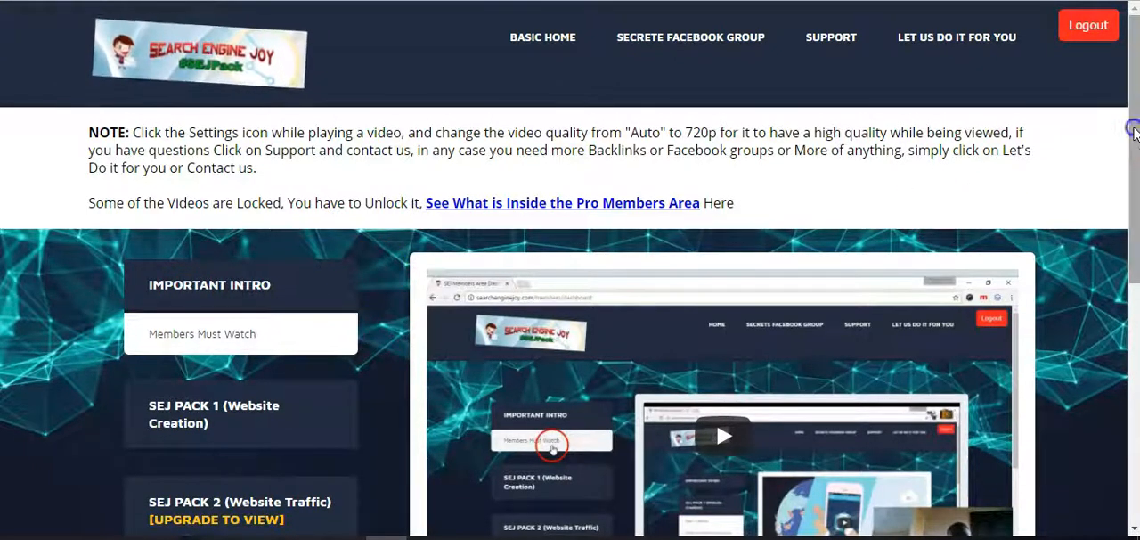
scroll(down, 3)
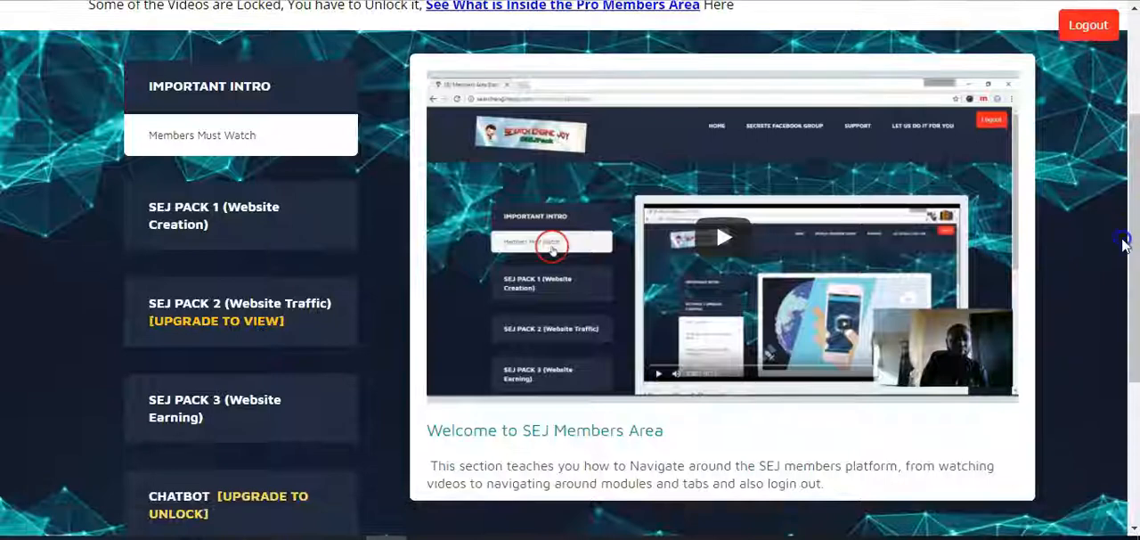
Step: Expand SEJ PACK 1 (Website Creation) and look through its lesson list
click(213, 213)
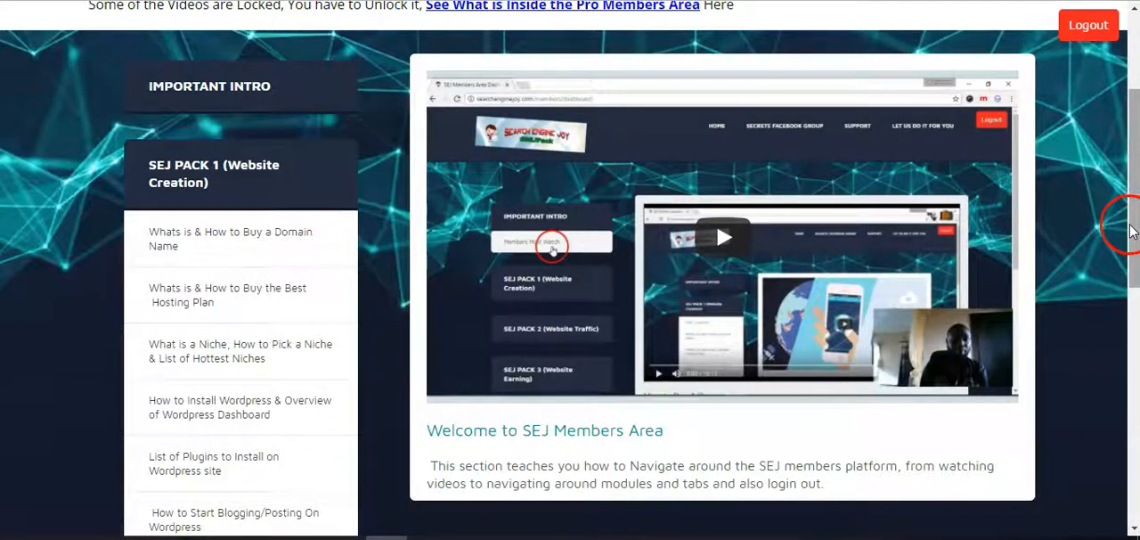
scroll(down, 3)
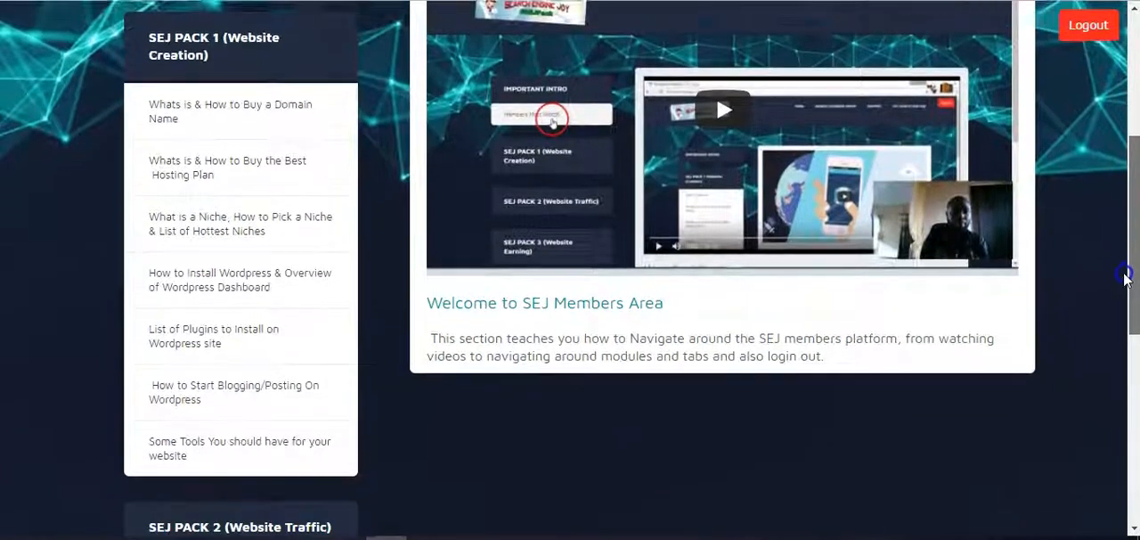
scroll(down, 3)
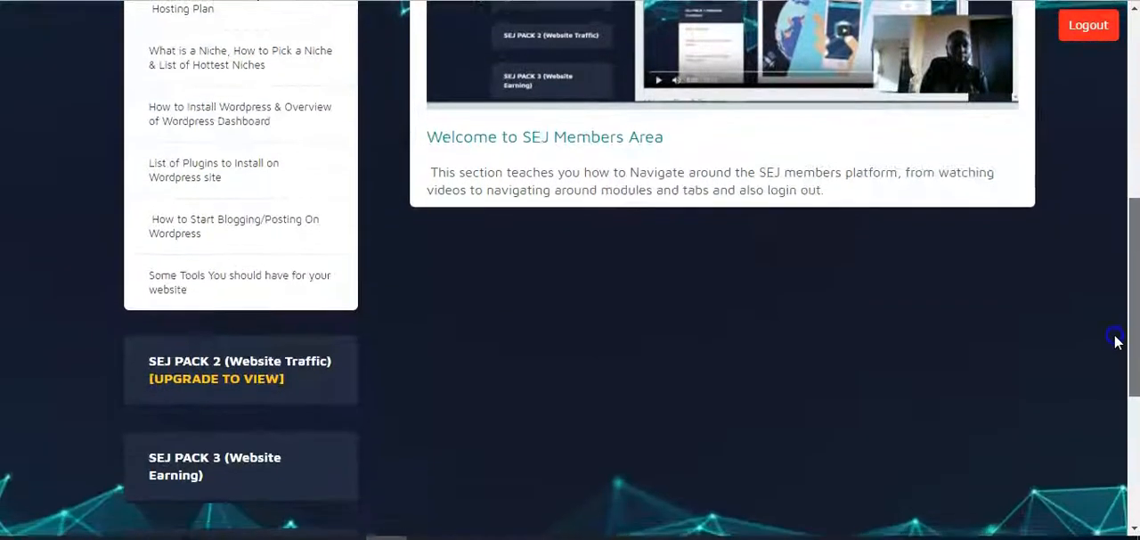
scroll(down, 3)
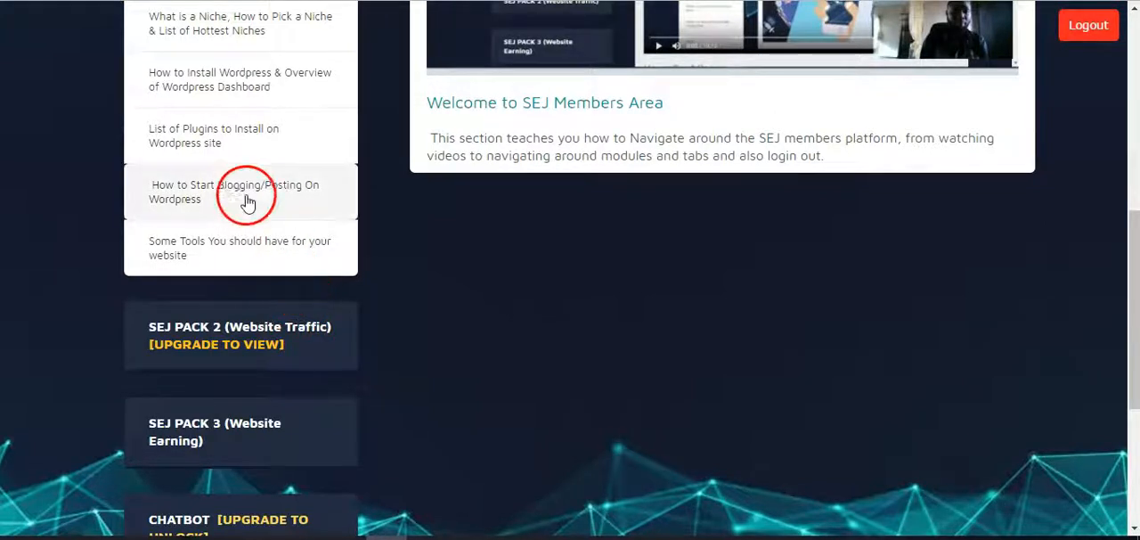
Step: Open the WordPress install, blogging and Tools You May Need for Your Website lessons in turn
click(241, 78)
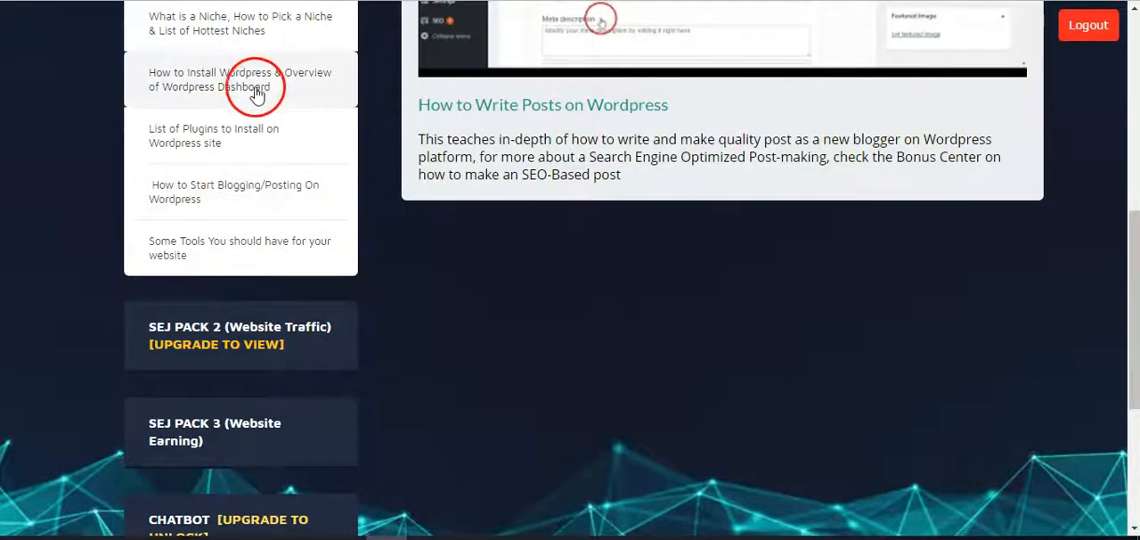
click(257, 78)
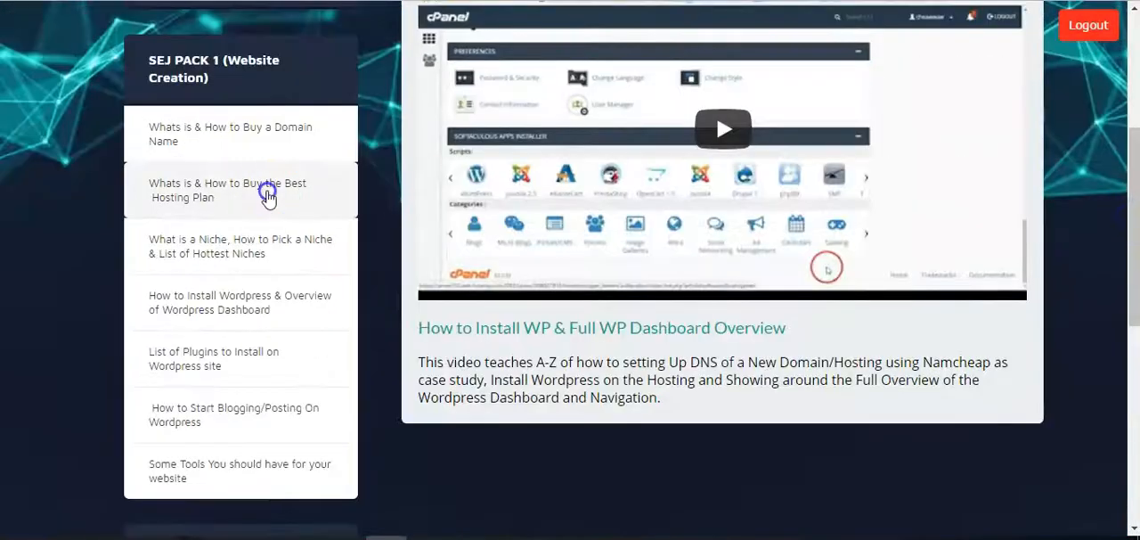
click(258, 470)
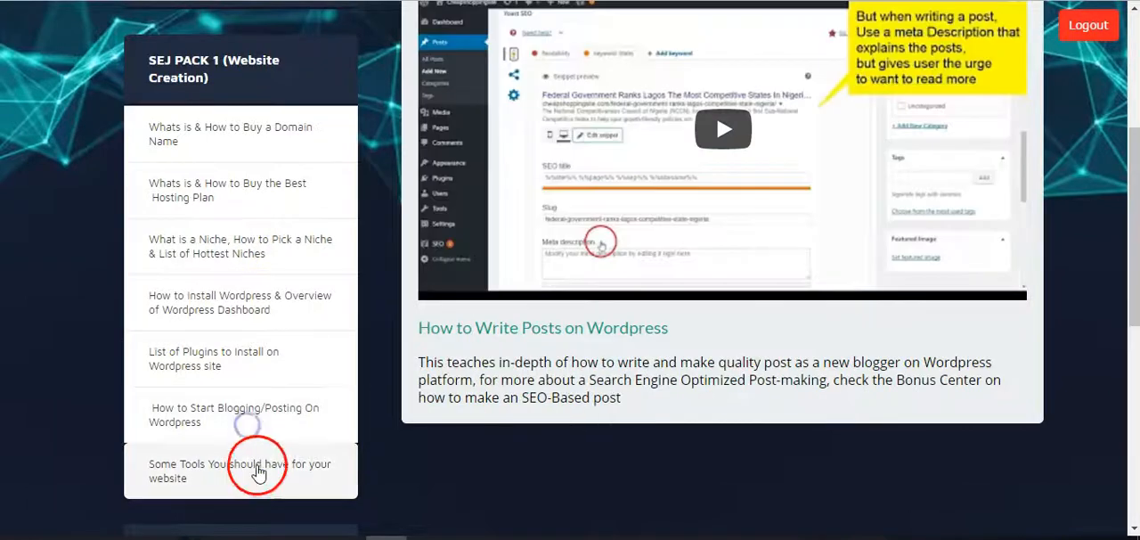
click(258, 470)
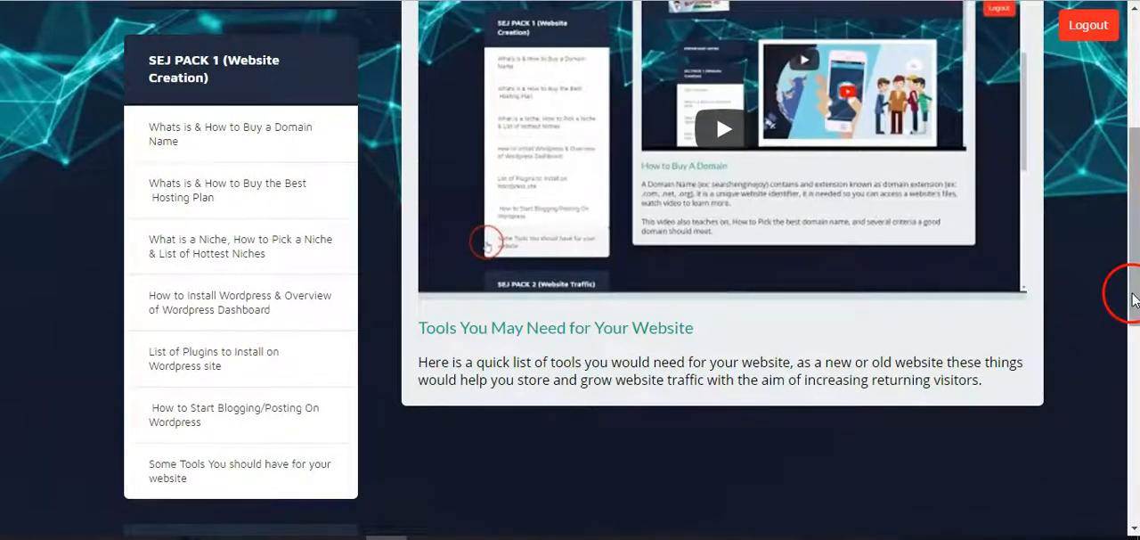
scroll(down, 3)
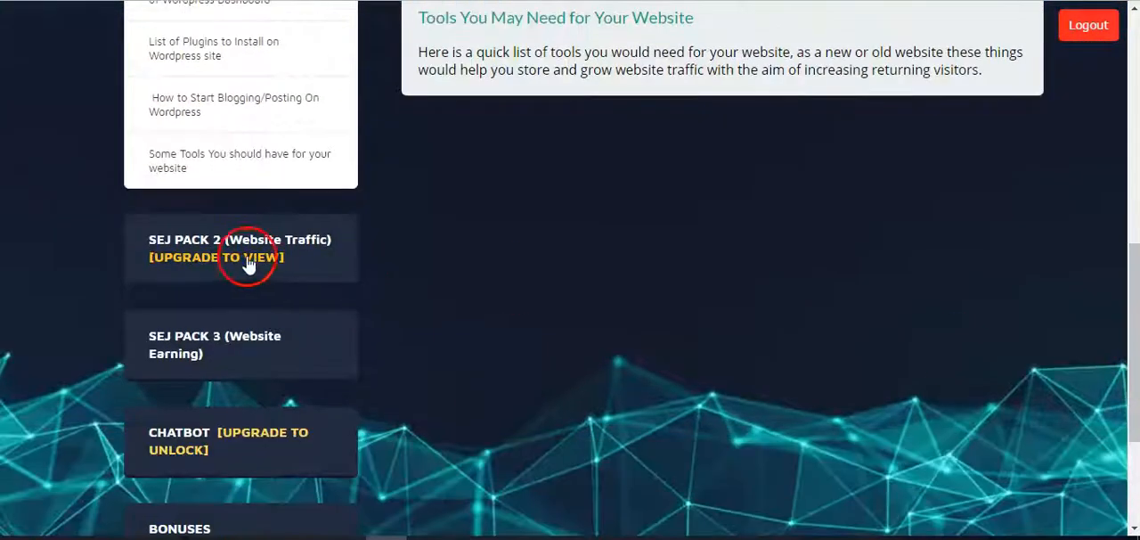
scroll(down, 3)
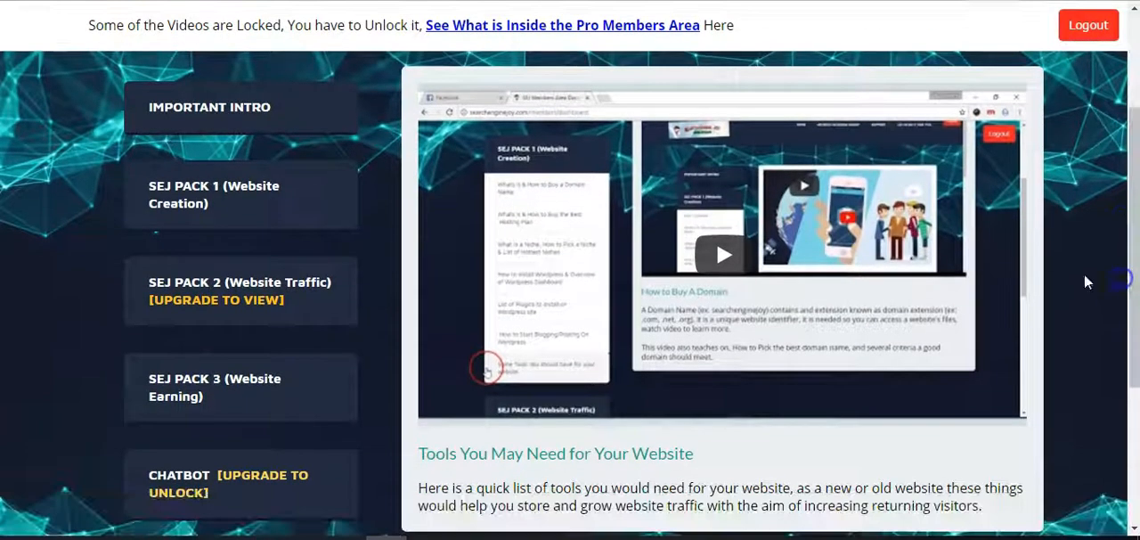
Step: Expand SEJ PACK 2 (Website Traffic) and open Website Traffic Overview and a further upgrade-locked lesson
click(240, 291)
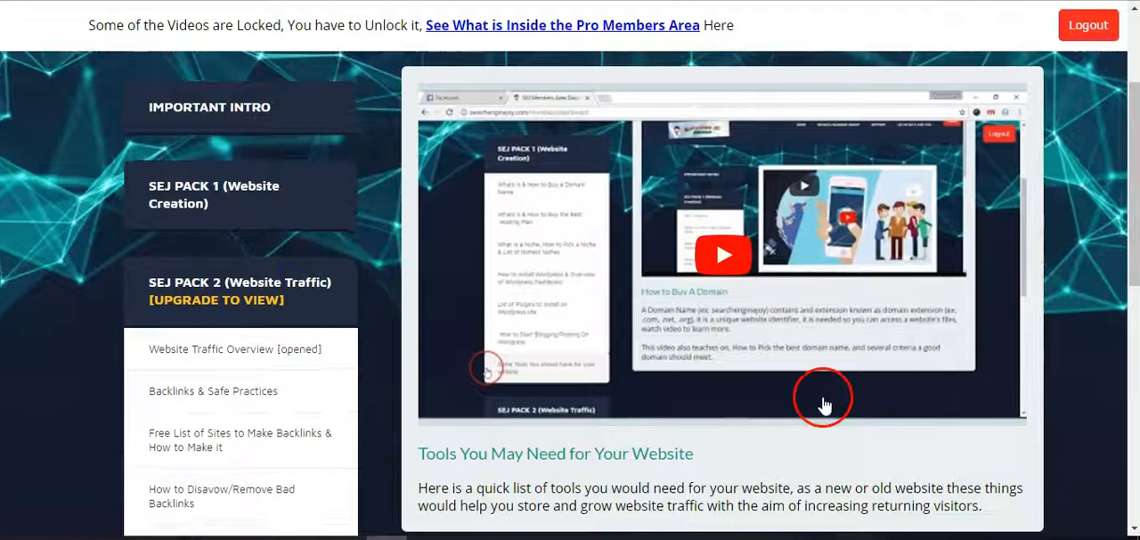
scroll(down, 3)
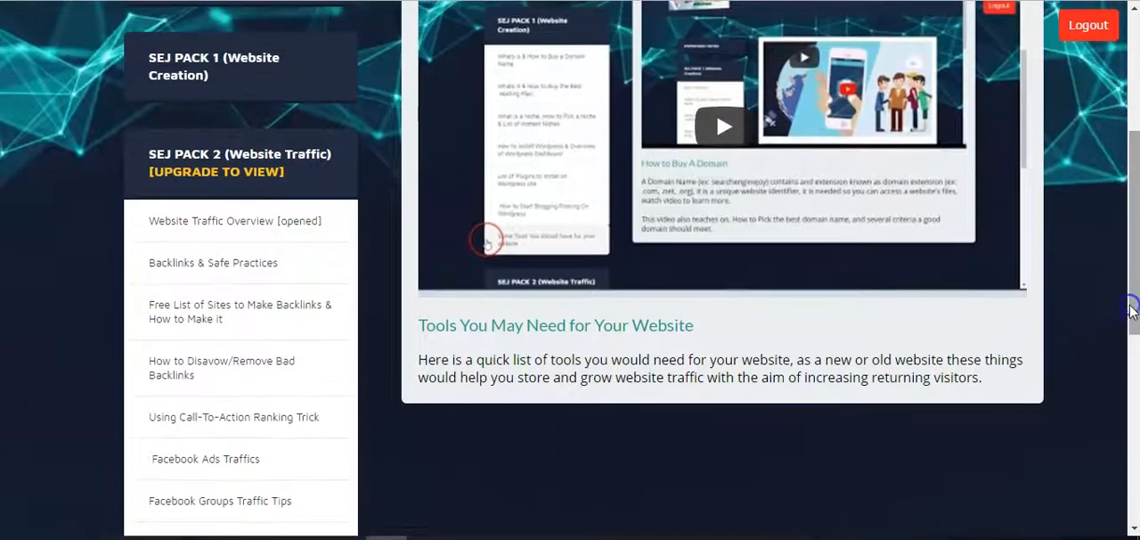
click(235, 221)
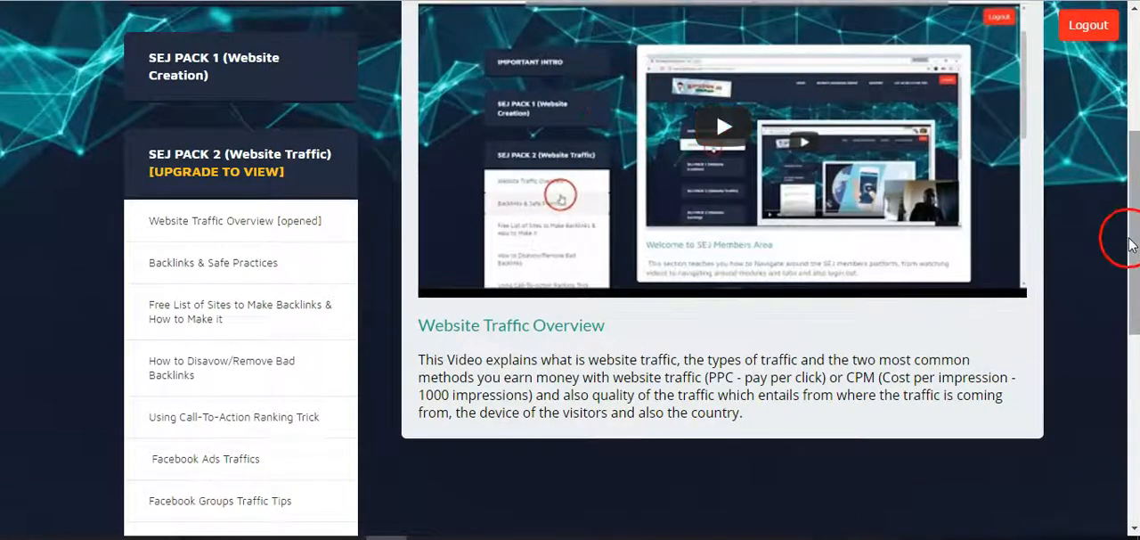
scroll(down, 3)
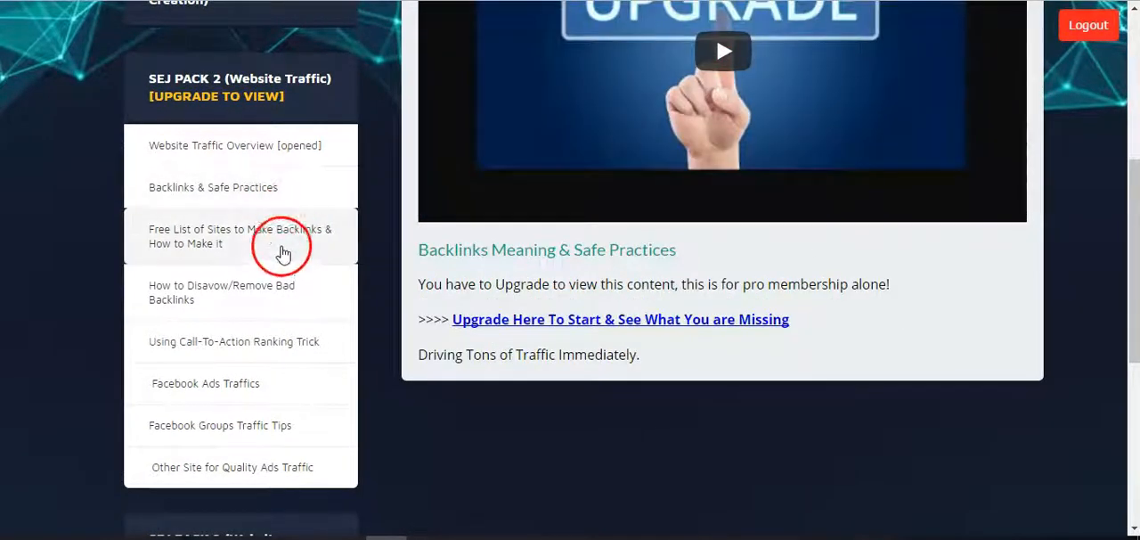
click(220, 292)
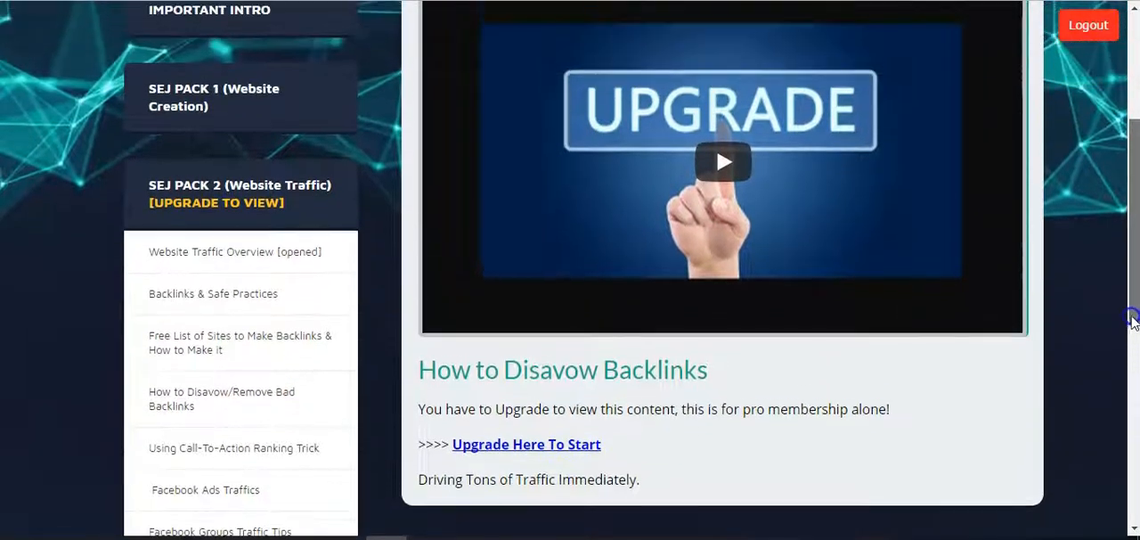
scroll(down, 3)
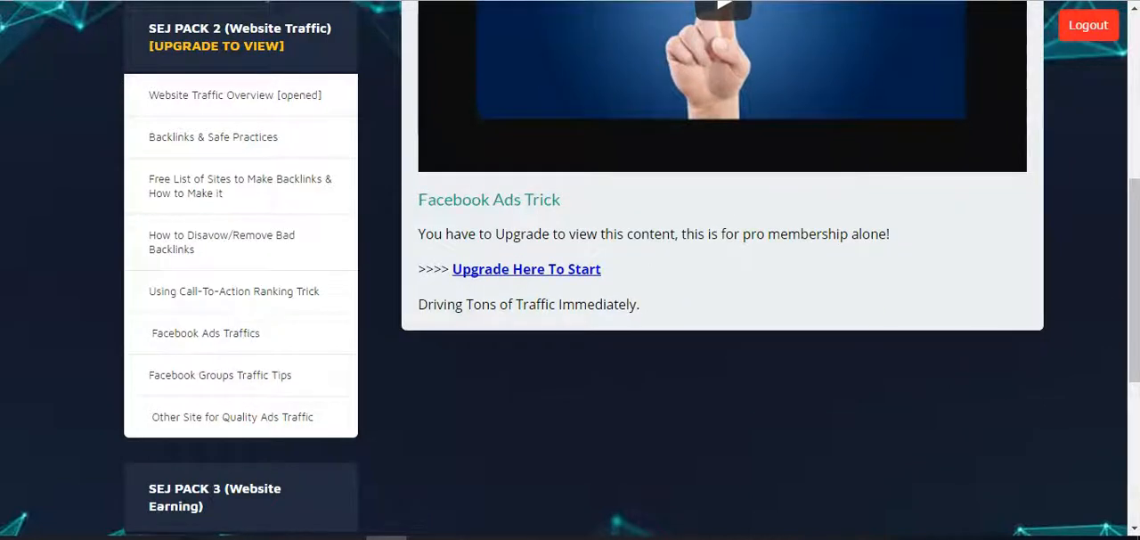
scroll(down, 3)
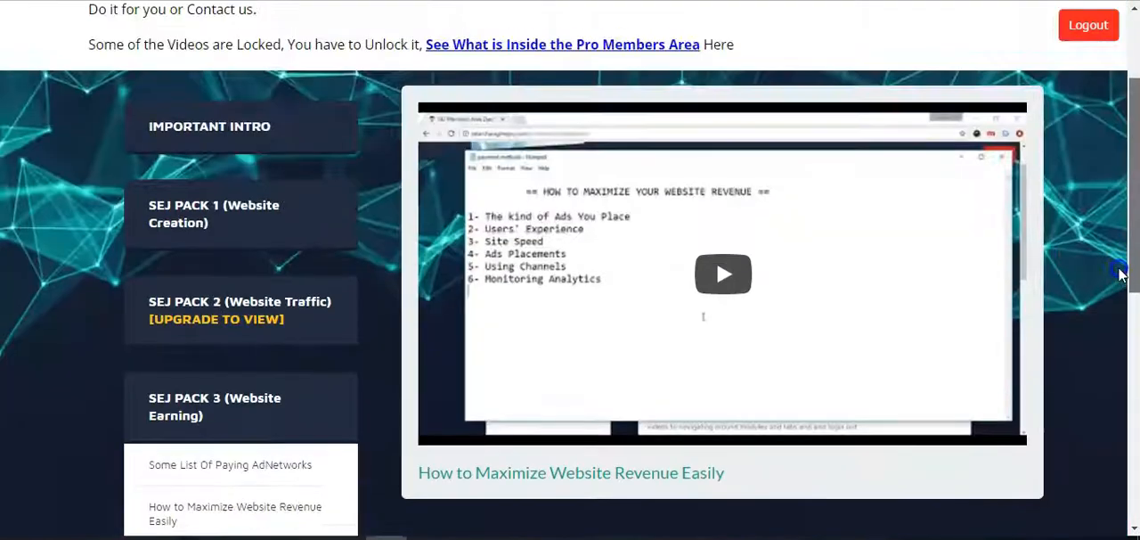
Step: Scroll through the Website Earning lessons and expand the CHATBOT [UPGRADE TO UNLOCK] module
scroll(down, 3)
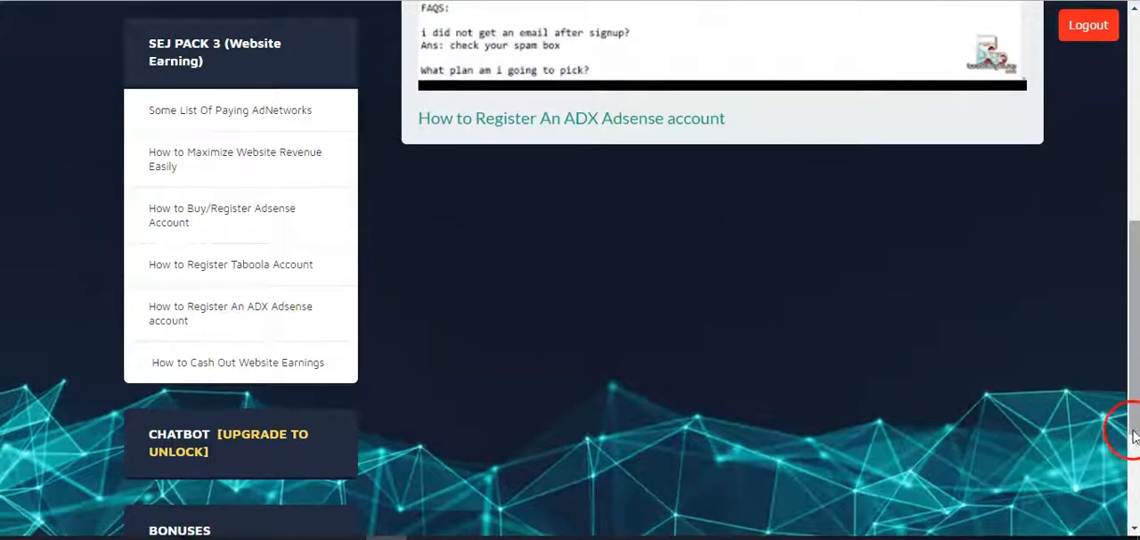
scroll(down, 3)
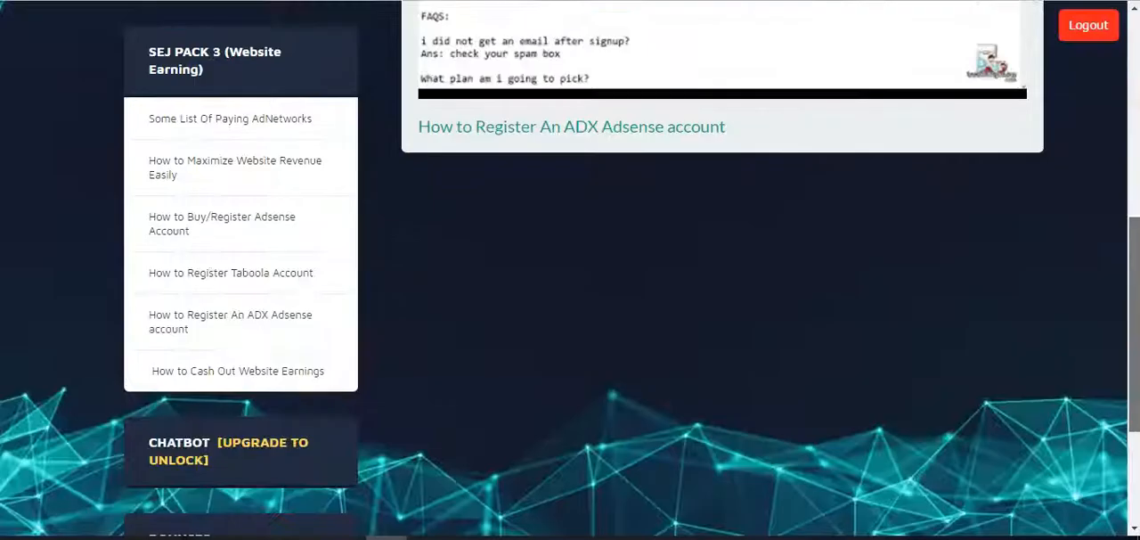
scroll(down, 3)
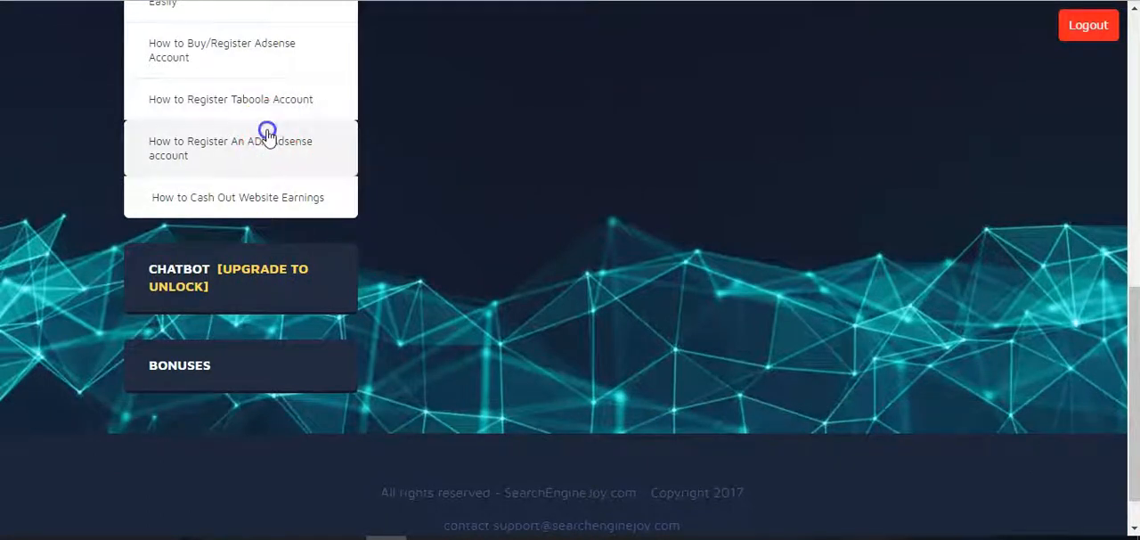
mouse_move(267, 192)
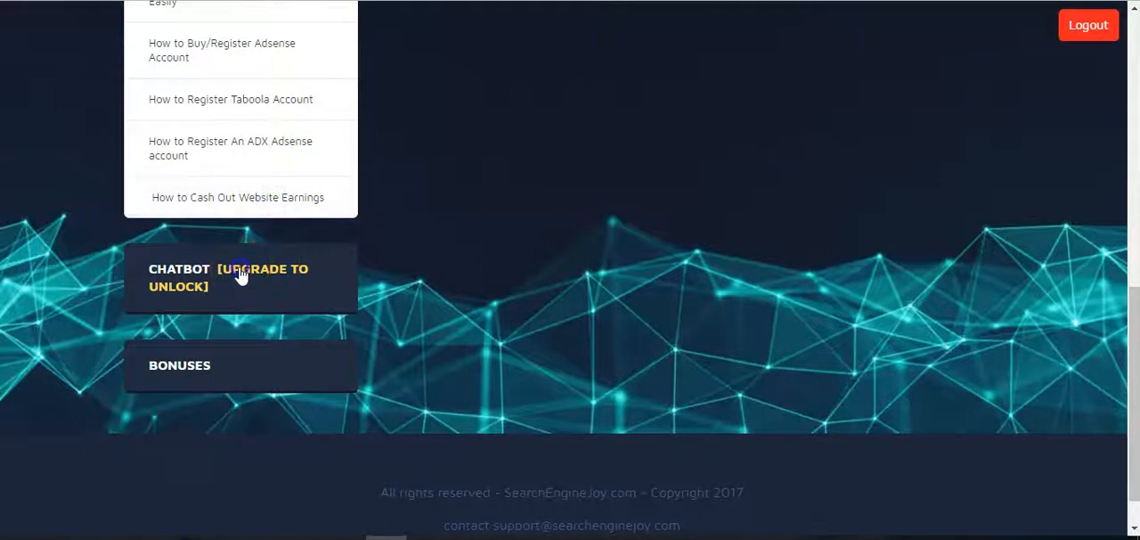
click(240, 278)
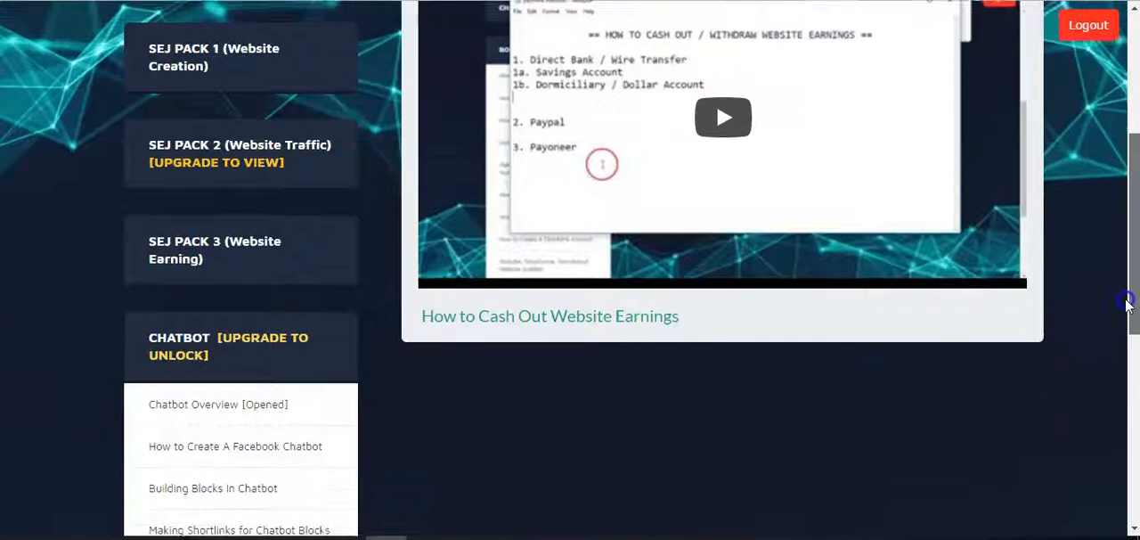
Step: Open Chatbot Overview and Gain Subscribers From Fb Groups, both showing the upgrade notice
scroll(down, 3)
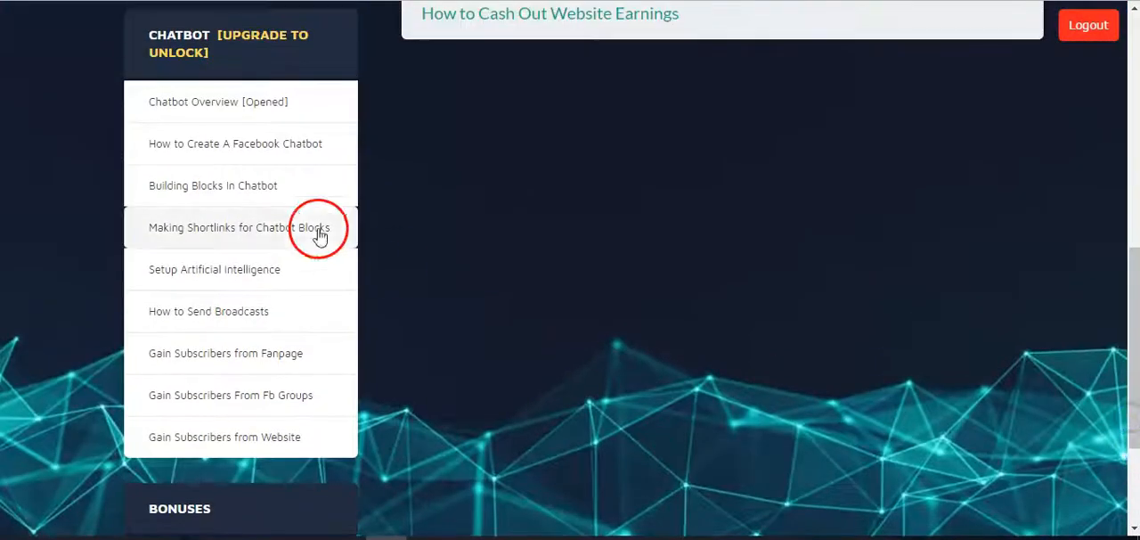
click(217, 101)
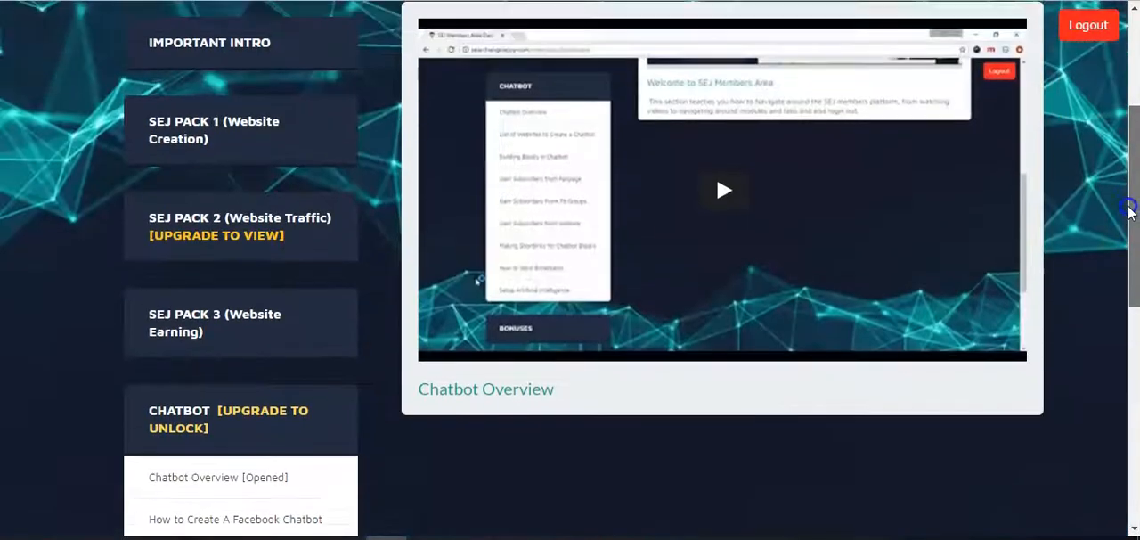
scroll(down, 3)
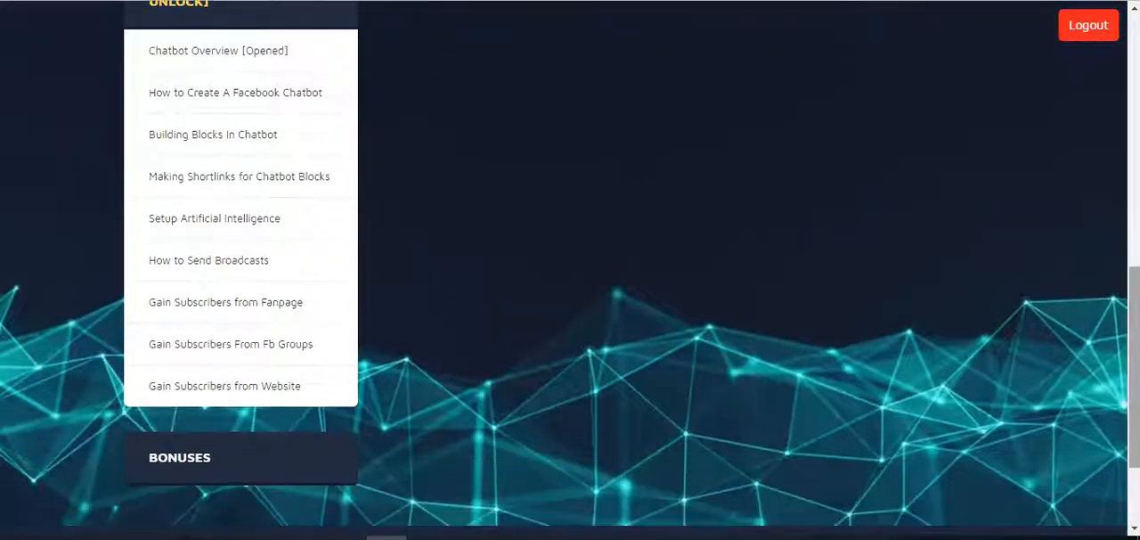
click(213, 217)
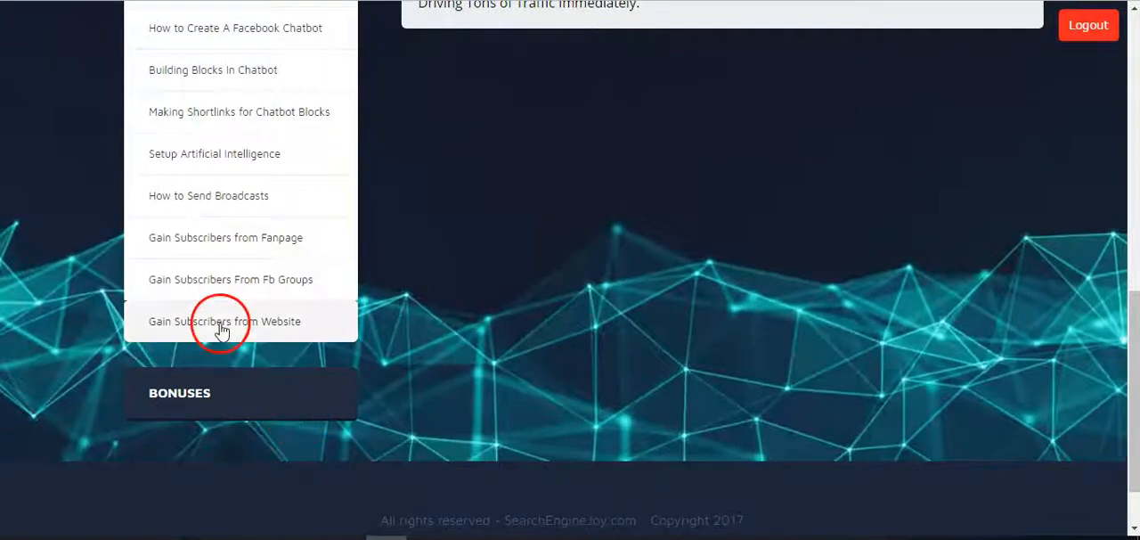
mouse_move(285, 303)
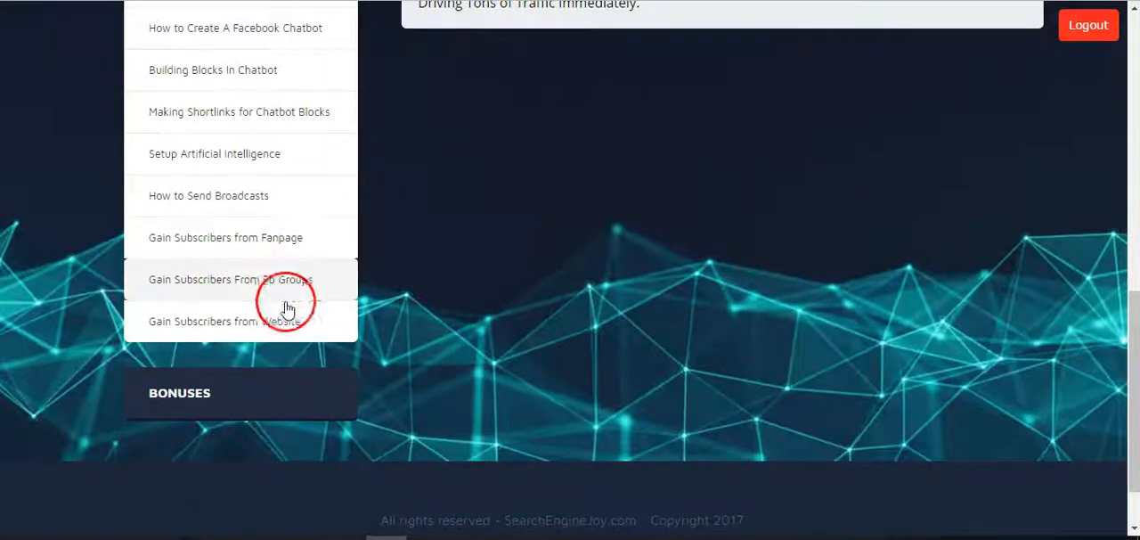
mouse_move(1115, 370)
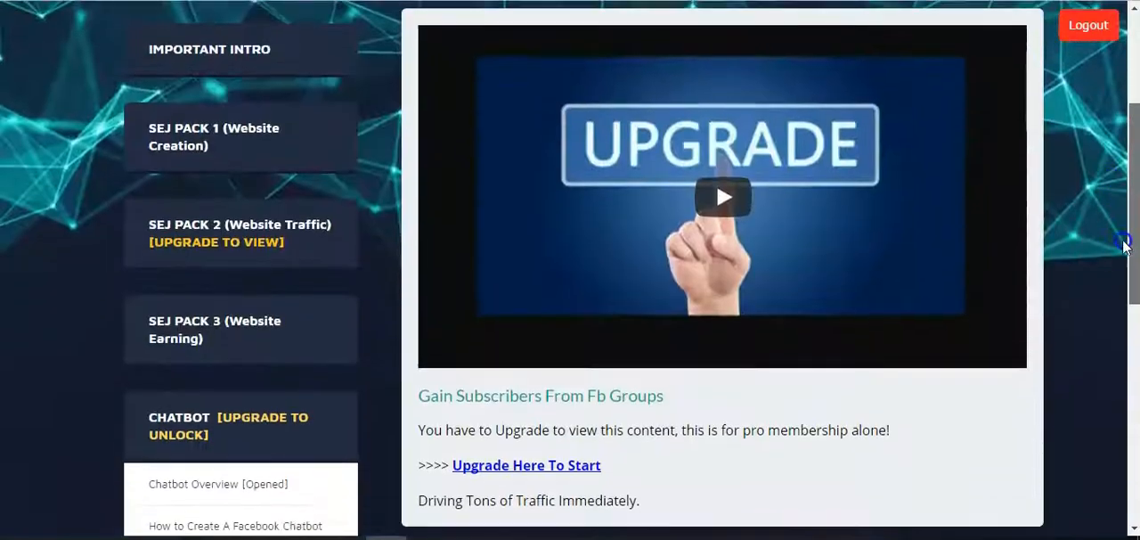
scroll(down, 3)
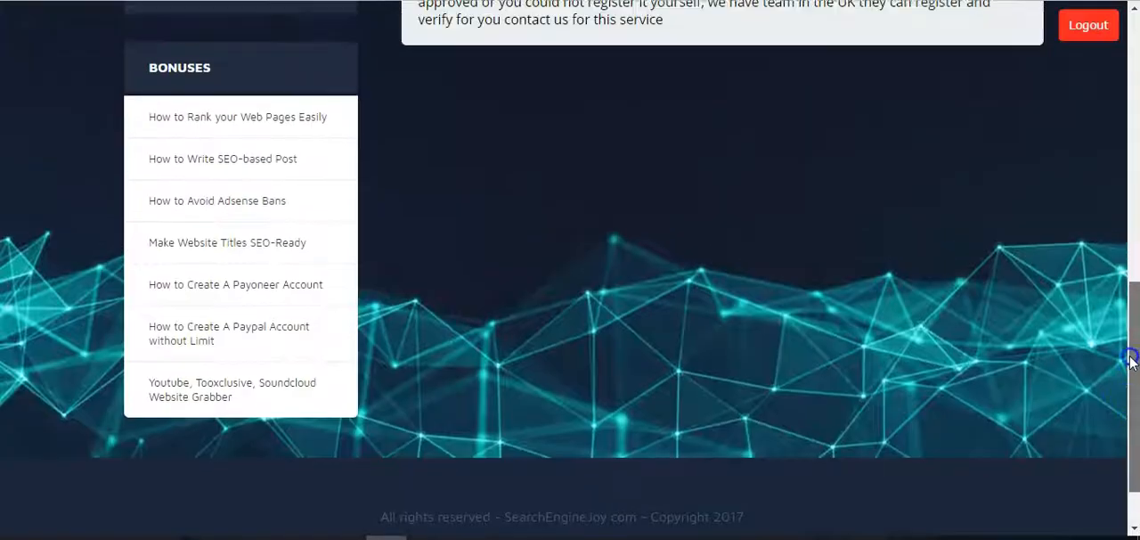
Step: Open the Paypal account and ranking web pages bonus lessons and view their videos
scroll(down, 3)
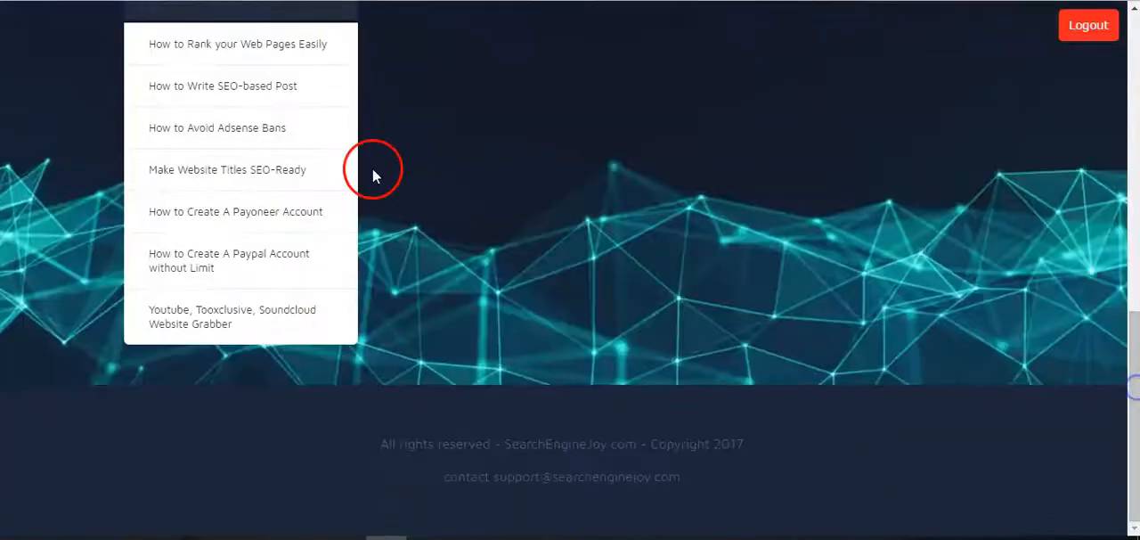
mouse_move(253, 263)
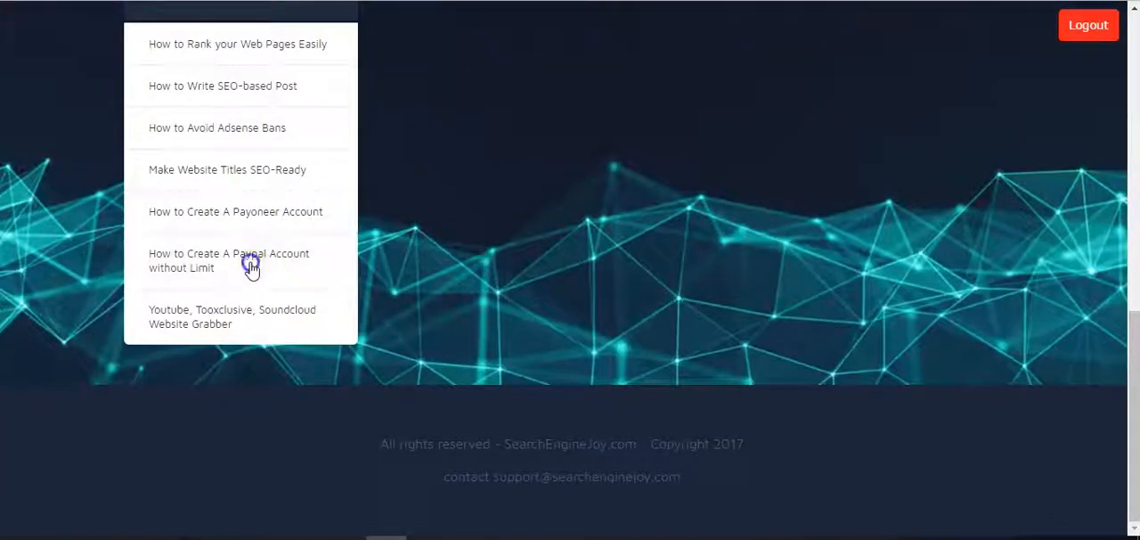
click(228, 260)
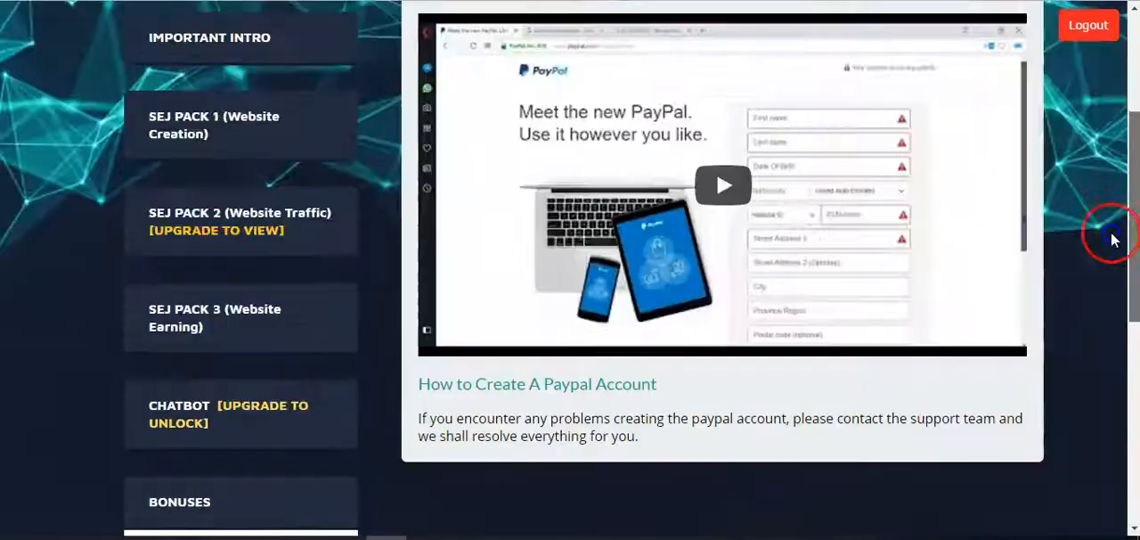
scroll(down, 3)
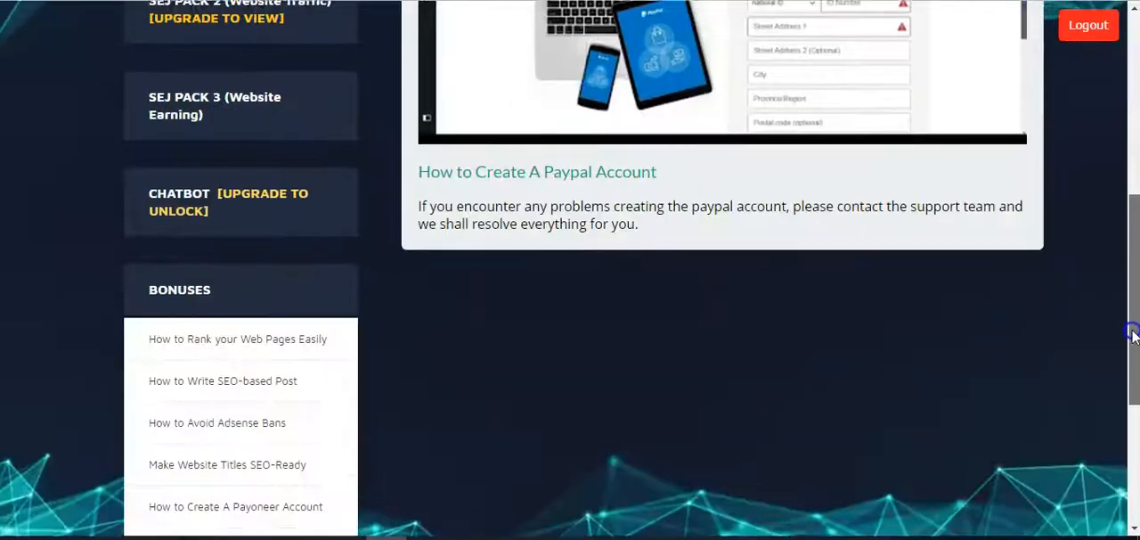
scroll(up, 3)
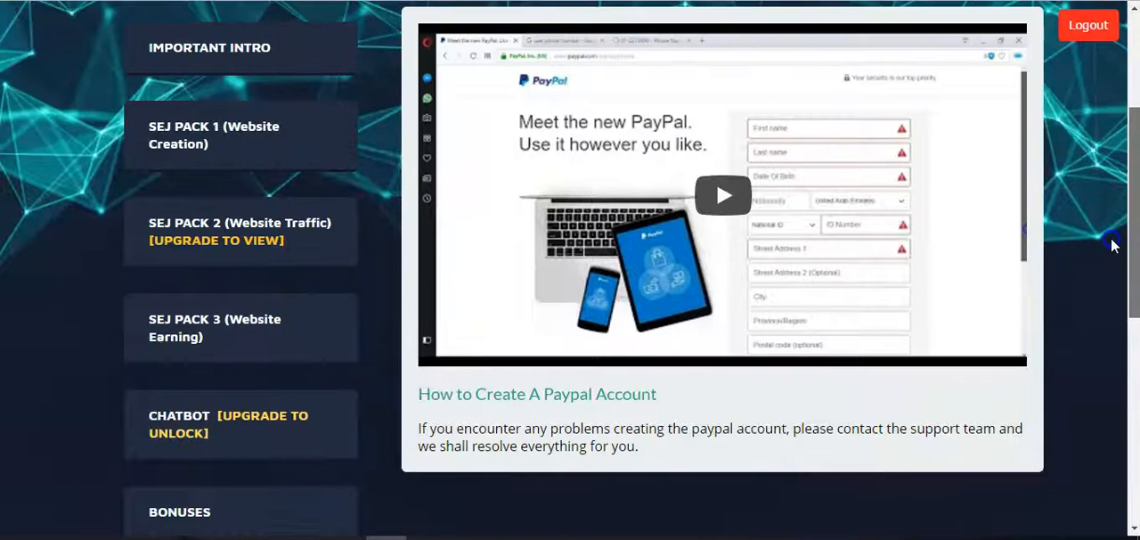
scroll(down, 3)
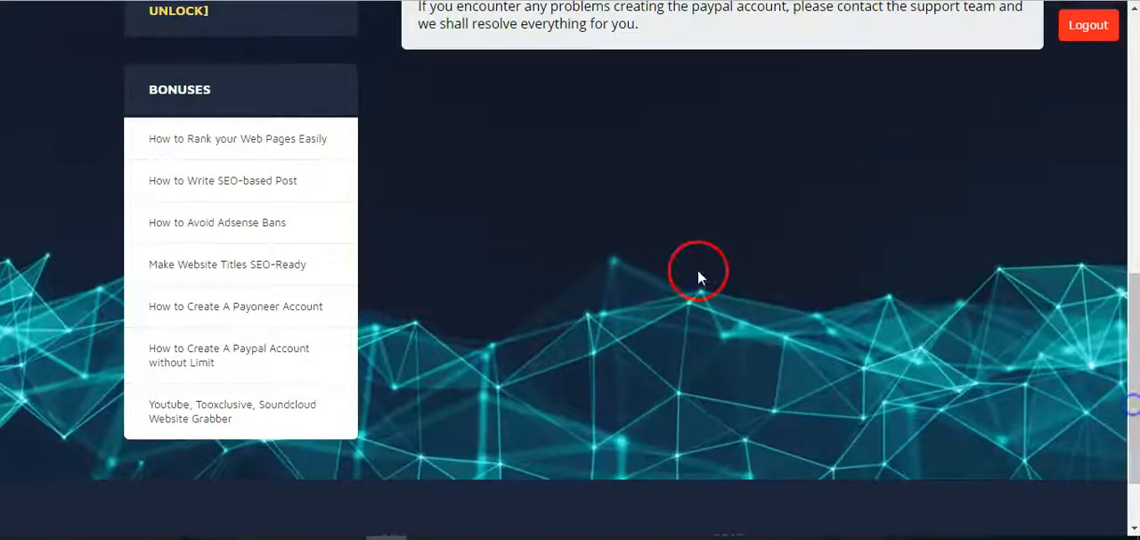
click(238, 139)
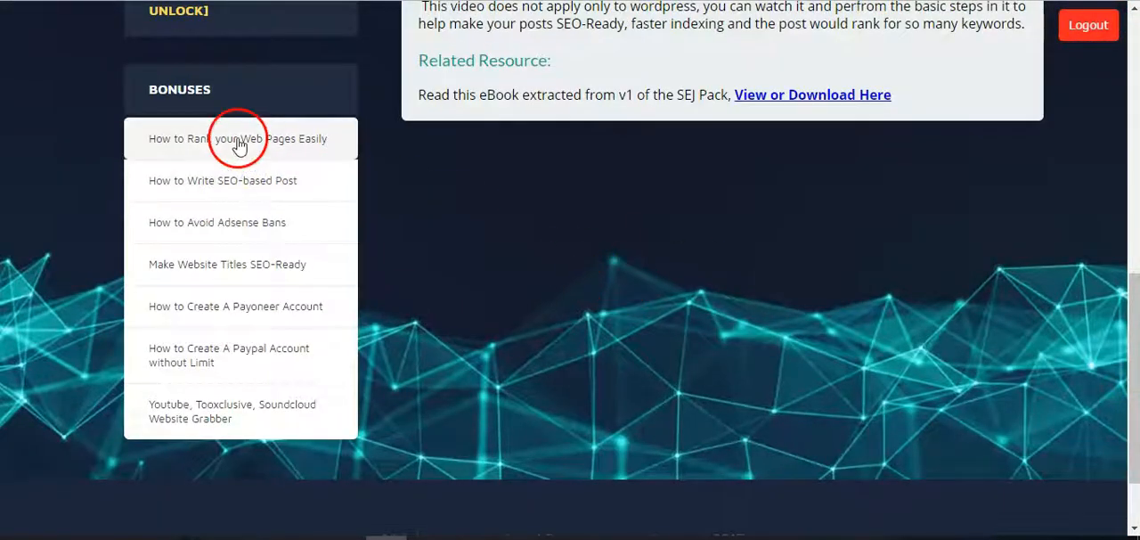
scroll(down, 3)
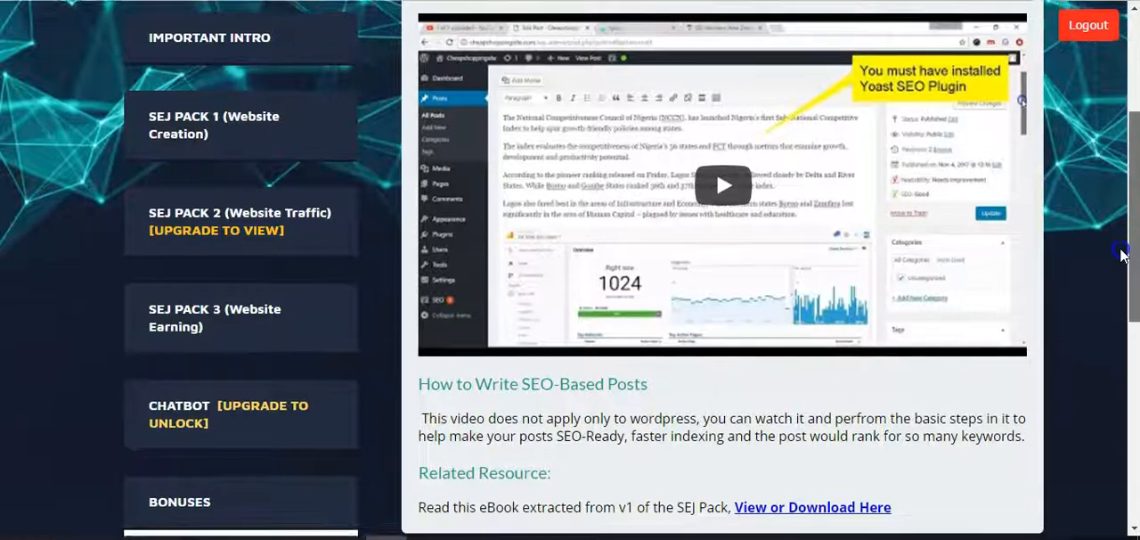
scroll(down, 3)
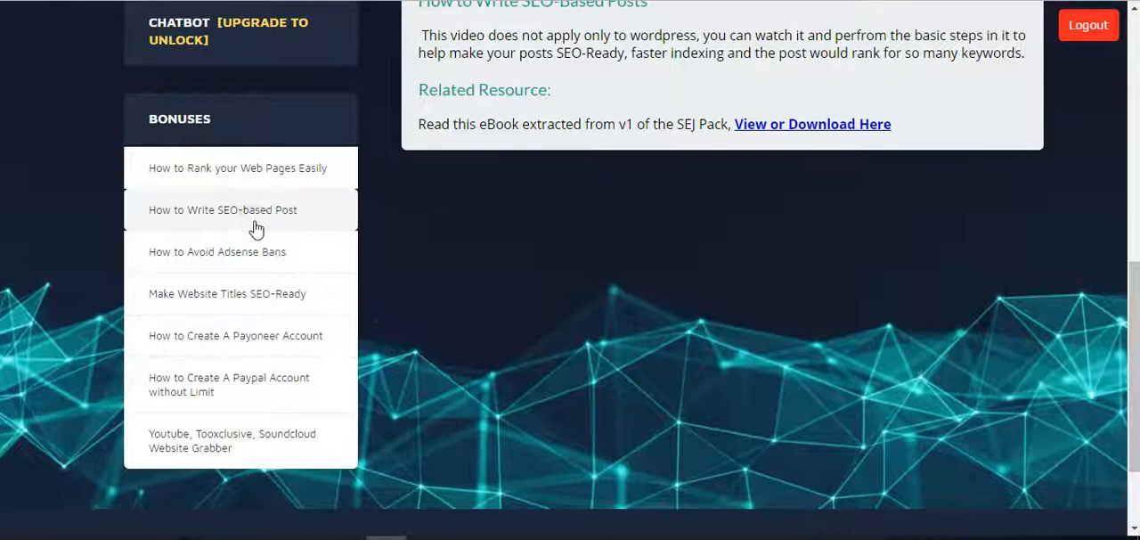
Step: Open another Bonuses lesson, watch it and return to the top of the page
click(217, 251)
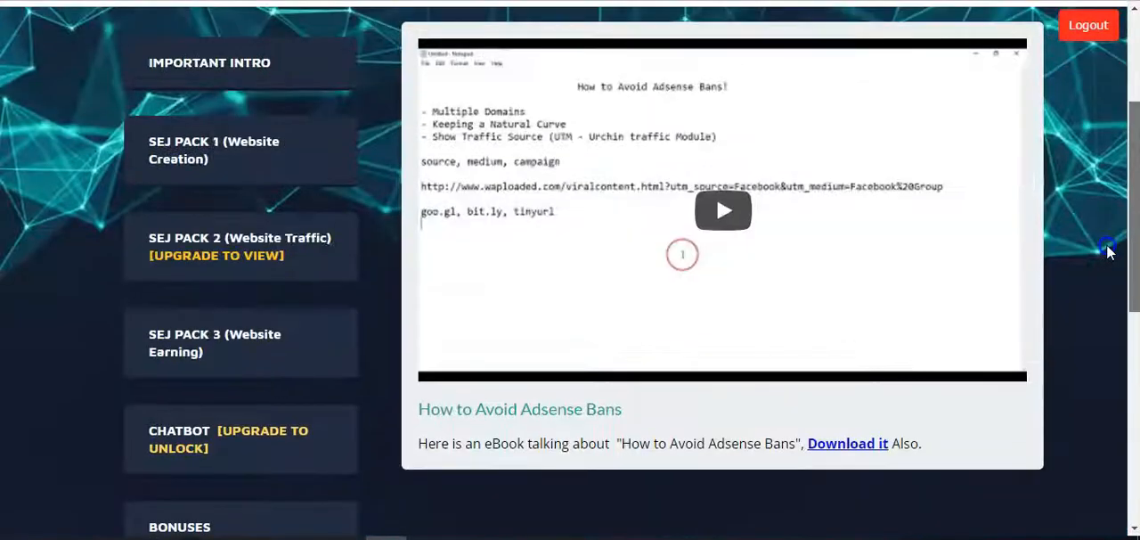
scroll(down, 3)
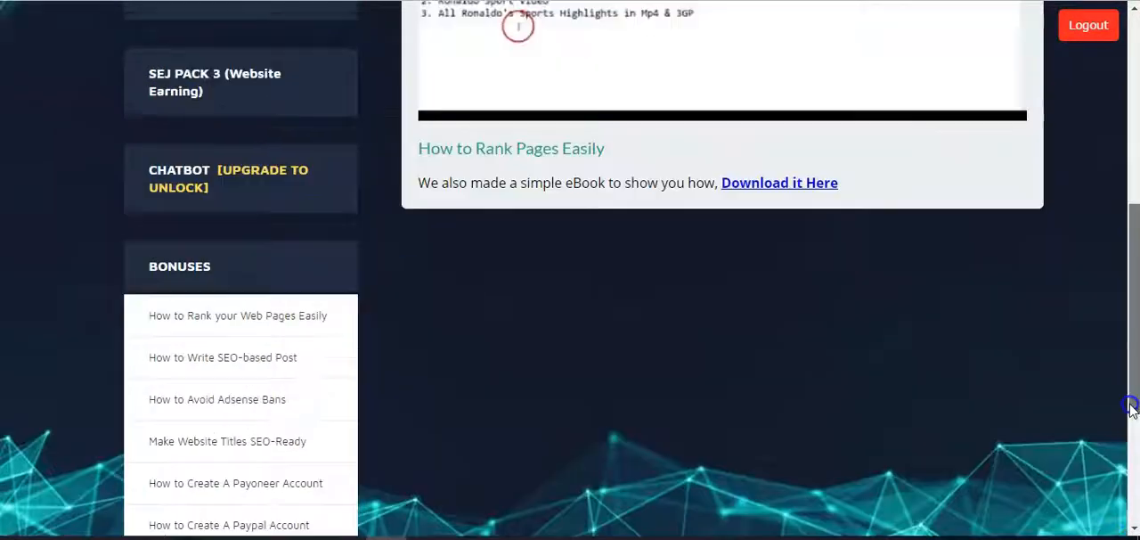
scroll(down, 3)
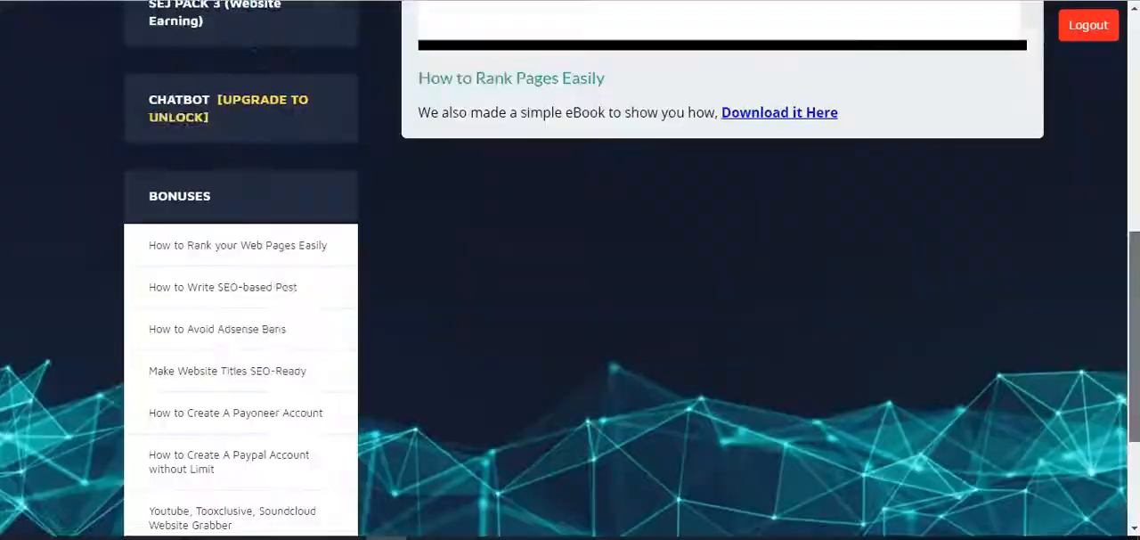
scroll(down, 3)
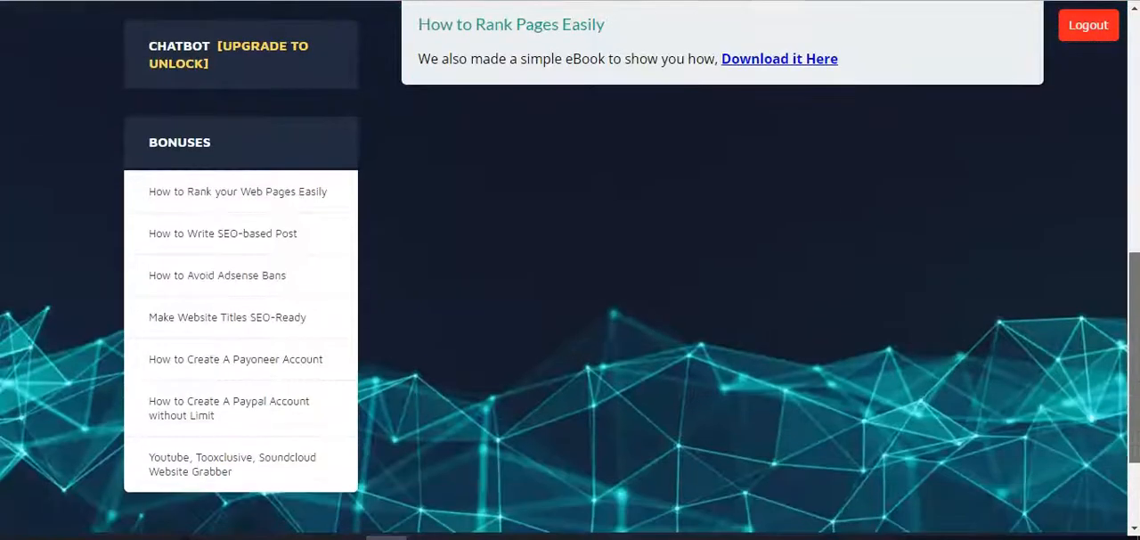
click(228, 54)
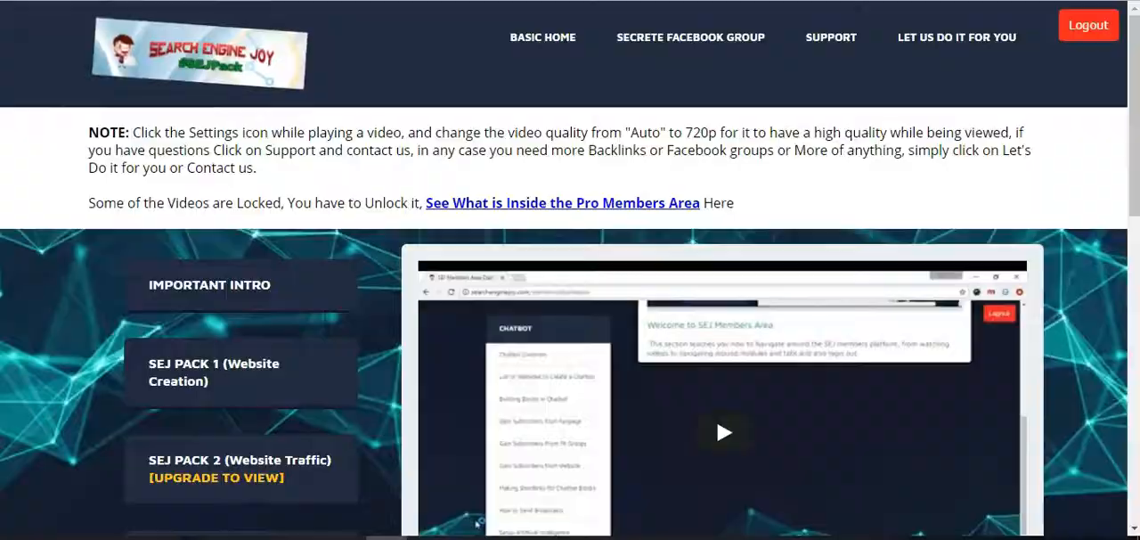
Step: Scroll the pro members area showing Members Must Watch intro and packs without upgrade notices
scroll(down, 3)
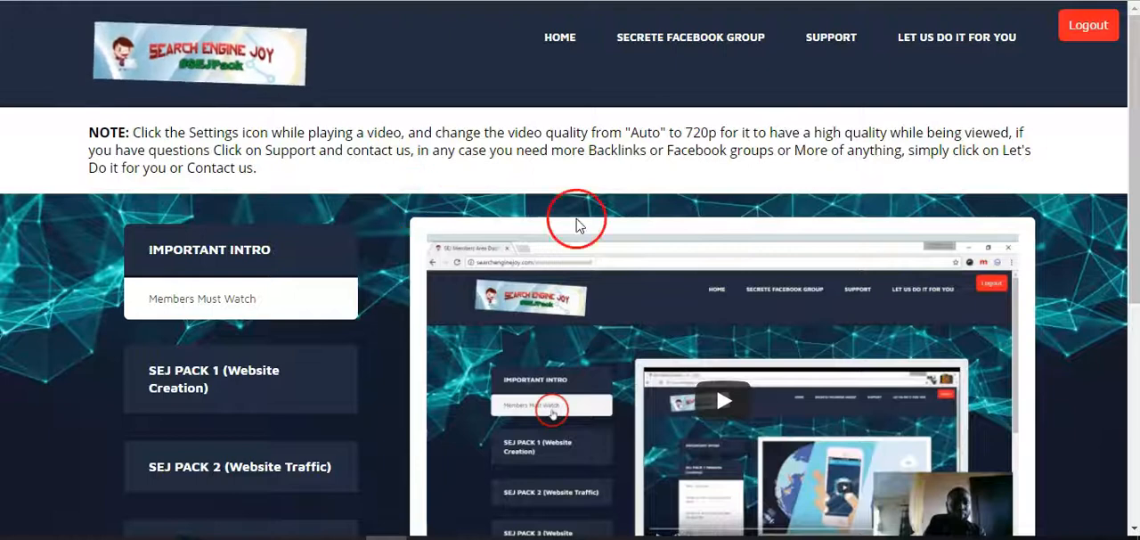
scroll(down, 3)
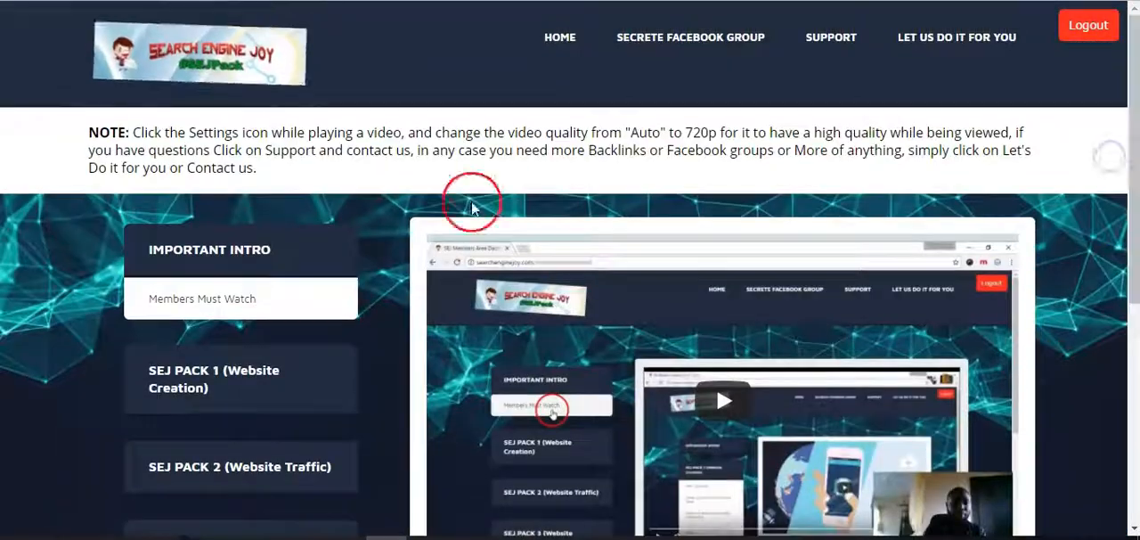
scroll(down, 3)
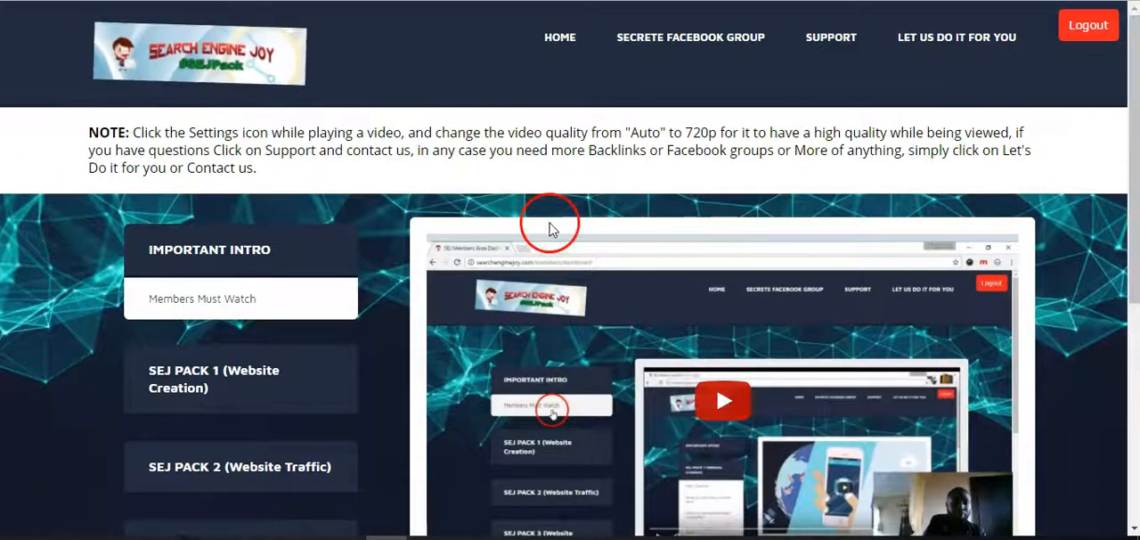
mouse_move(898, 198)
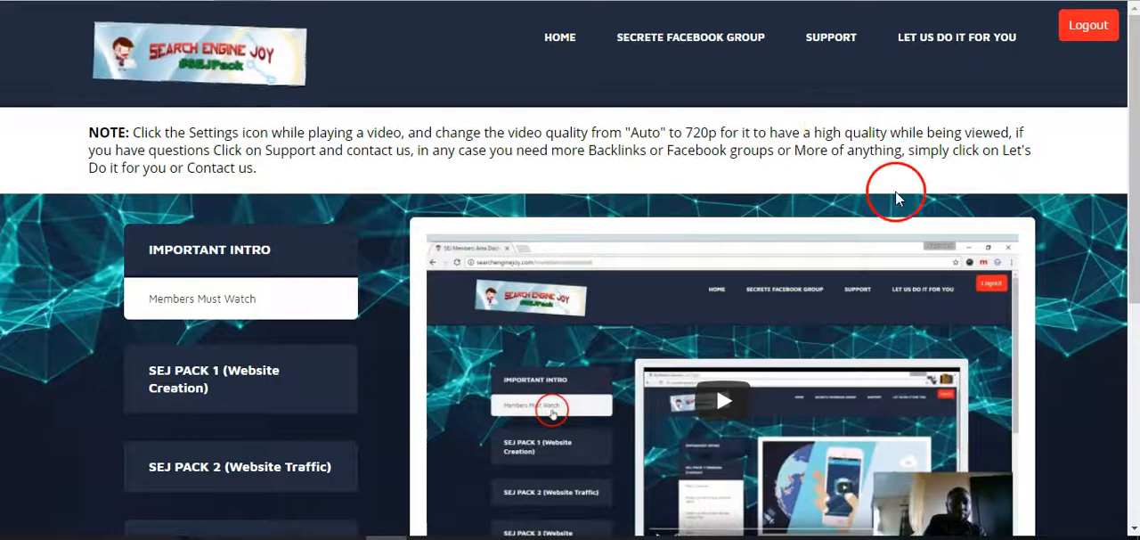
scroll(down, 3)
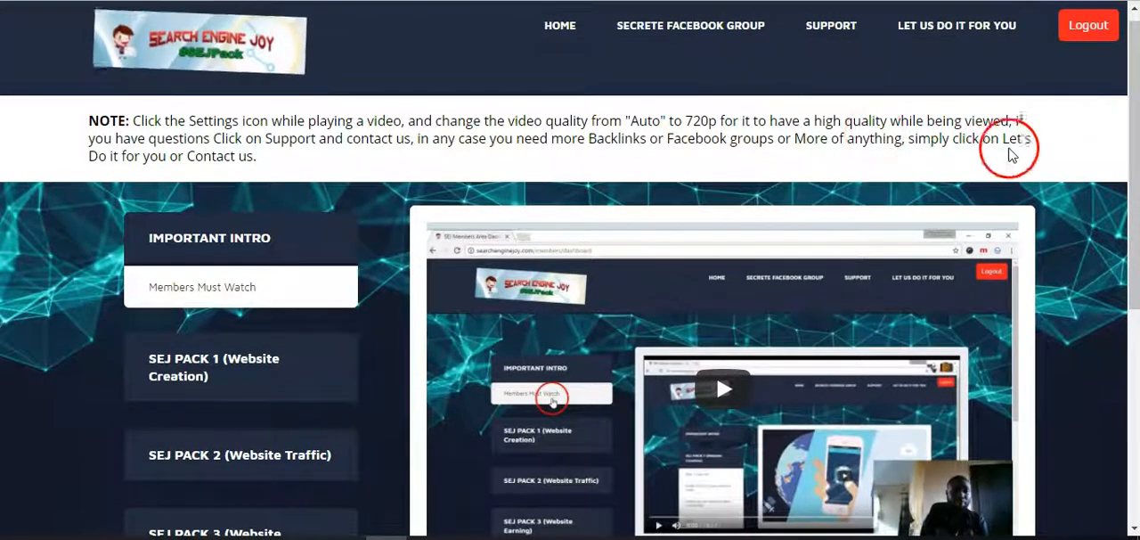
Step: Open the unlocked Building Blocks In Chatbot and Gain Subscribers From Fb Groups lessons
scroll(down, 3)
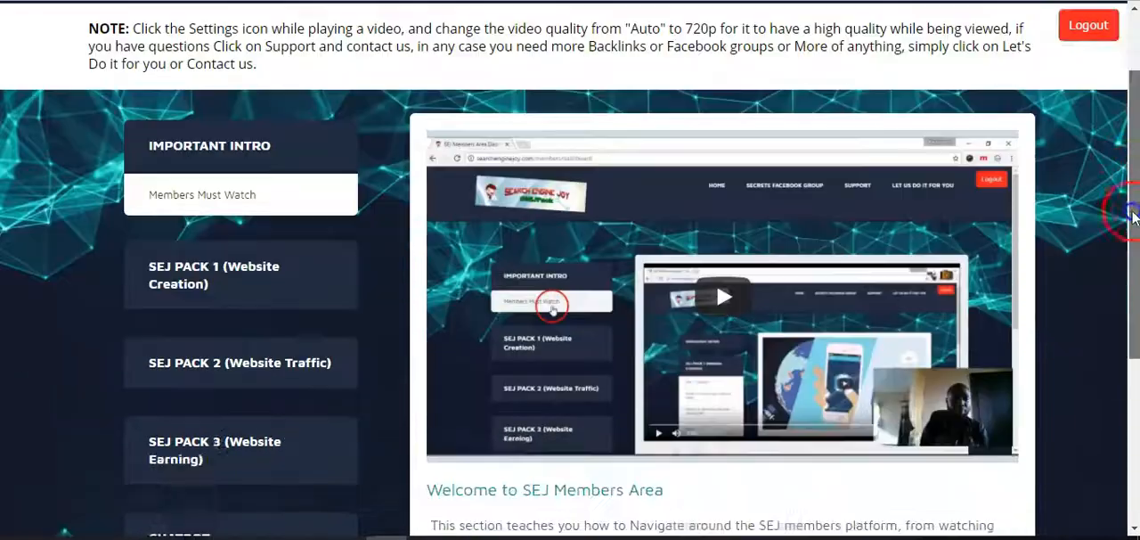
scroll(down, 3)
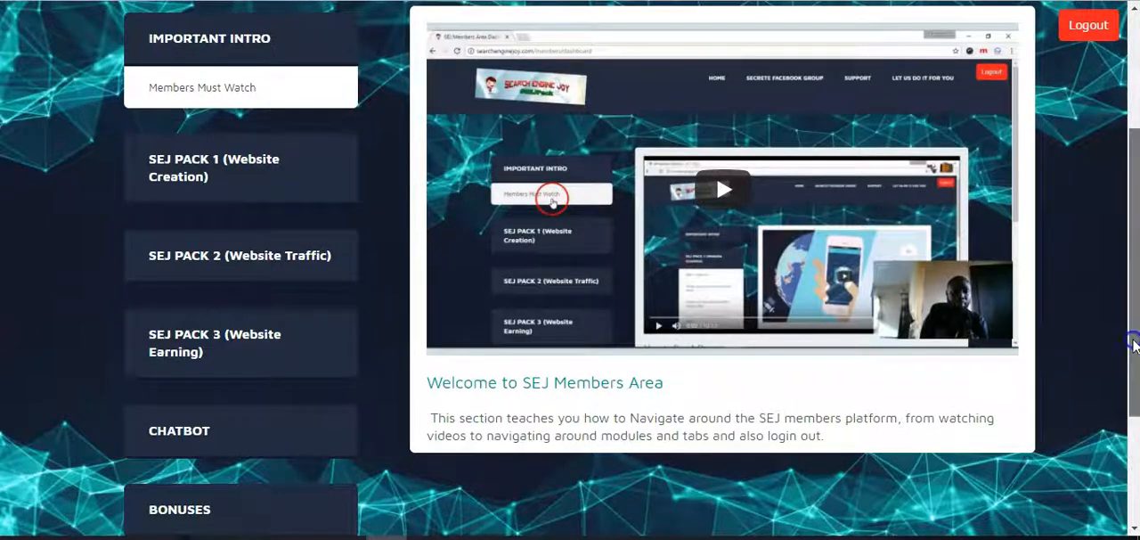
scroll(down, 3)
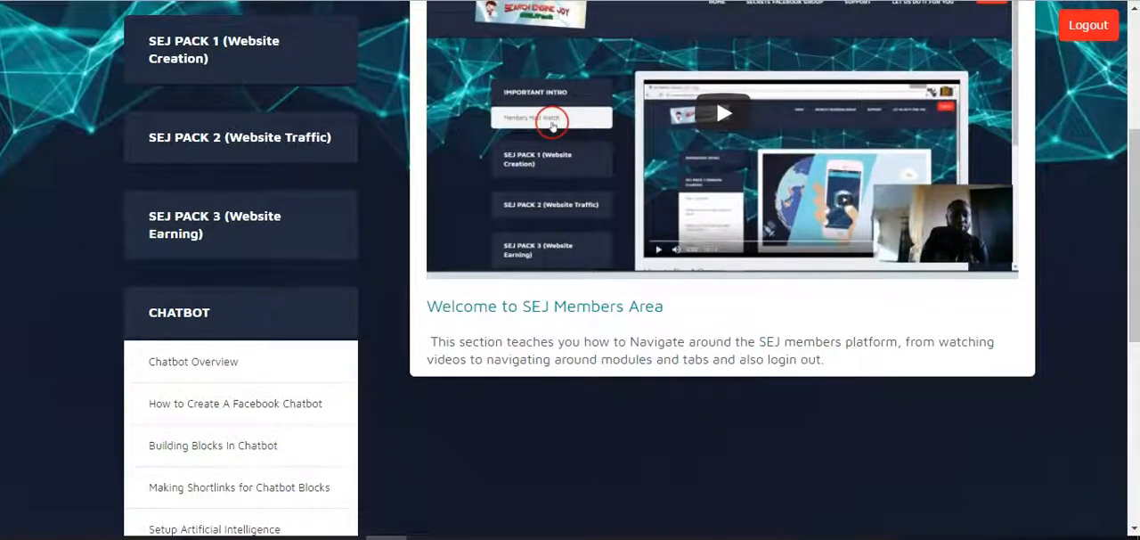
scroll(down, 3)
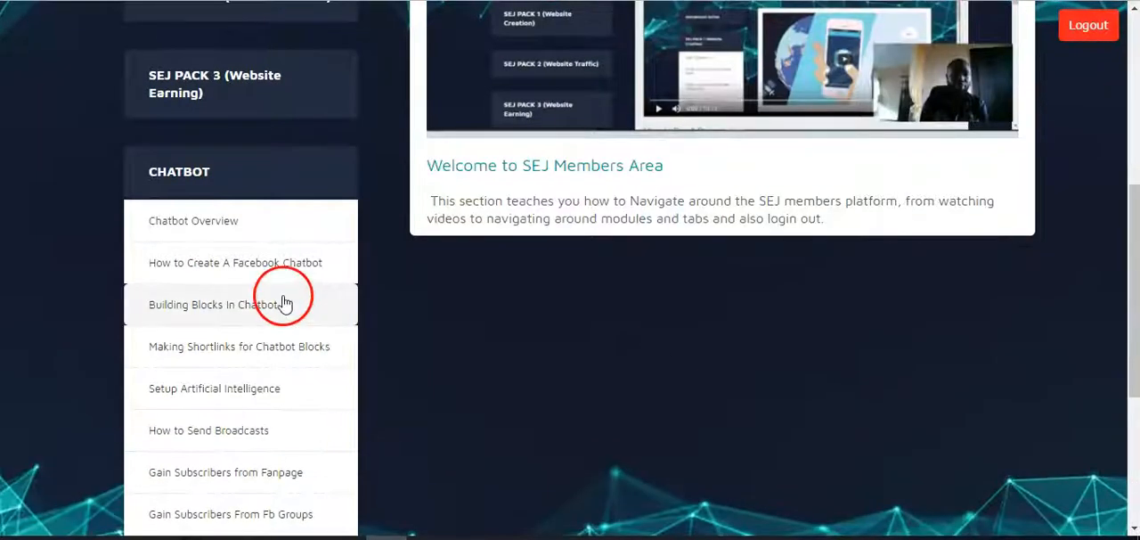
click(214, 303)
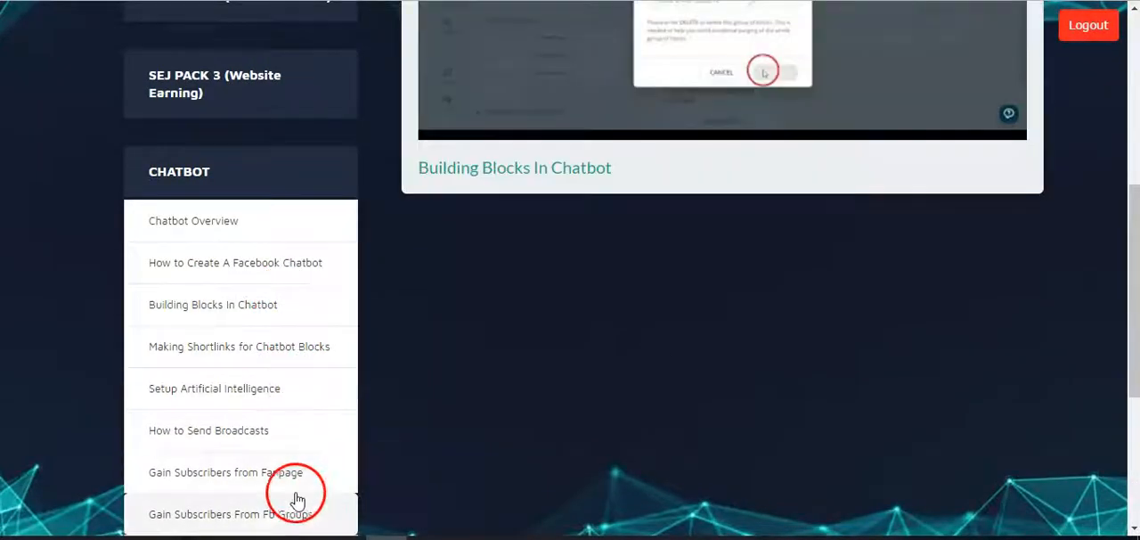
click(232, 513)
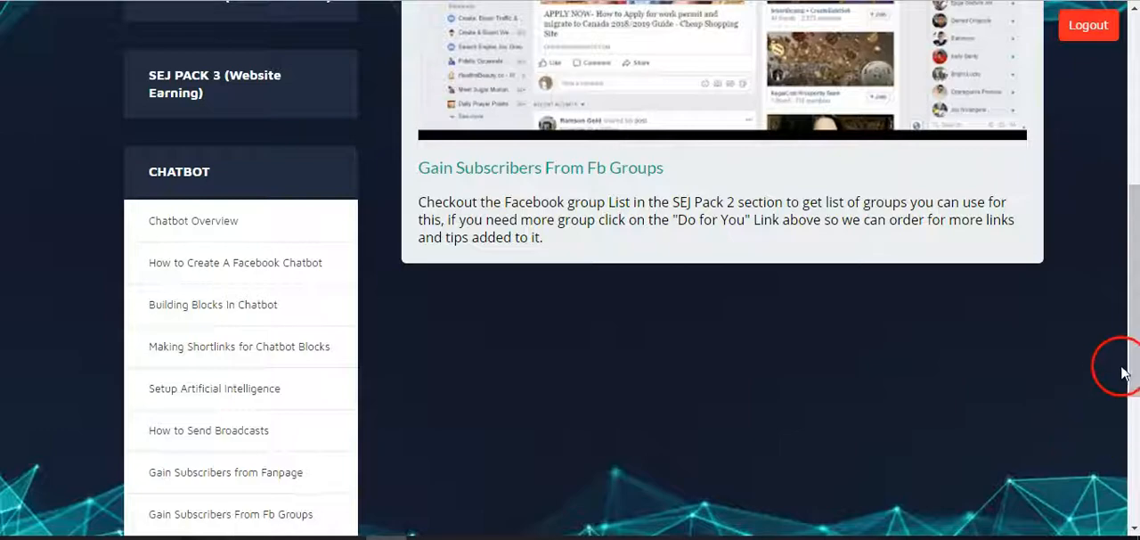
scroll(down, 3)
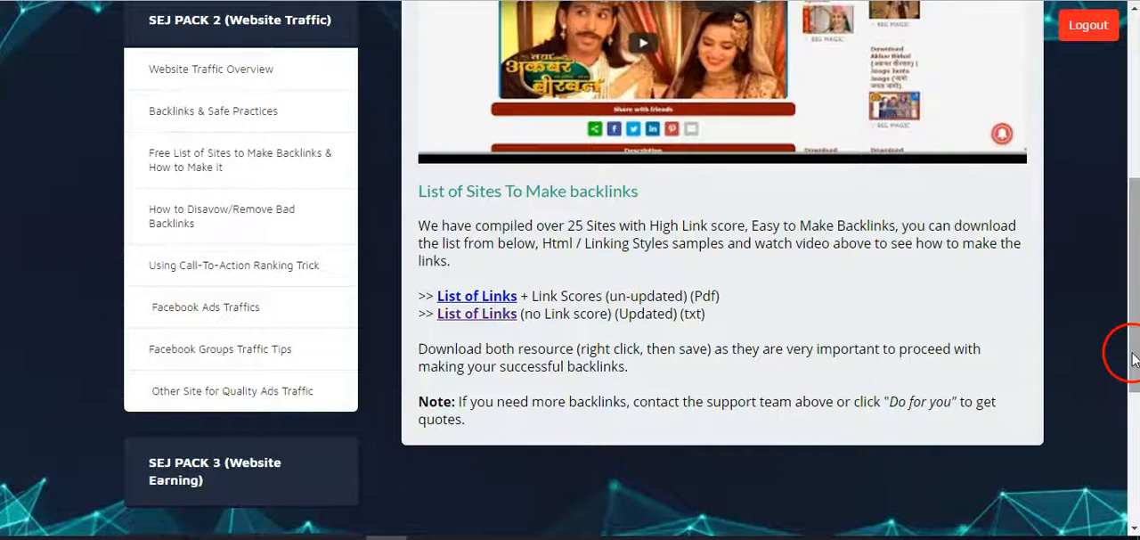
Step: View the Facebook Groups Traffic Tips and Website Traffic Overview lessons, both loading without upgrade notices
scroll(down, 3)
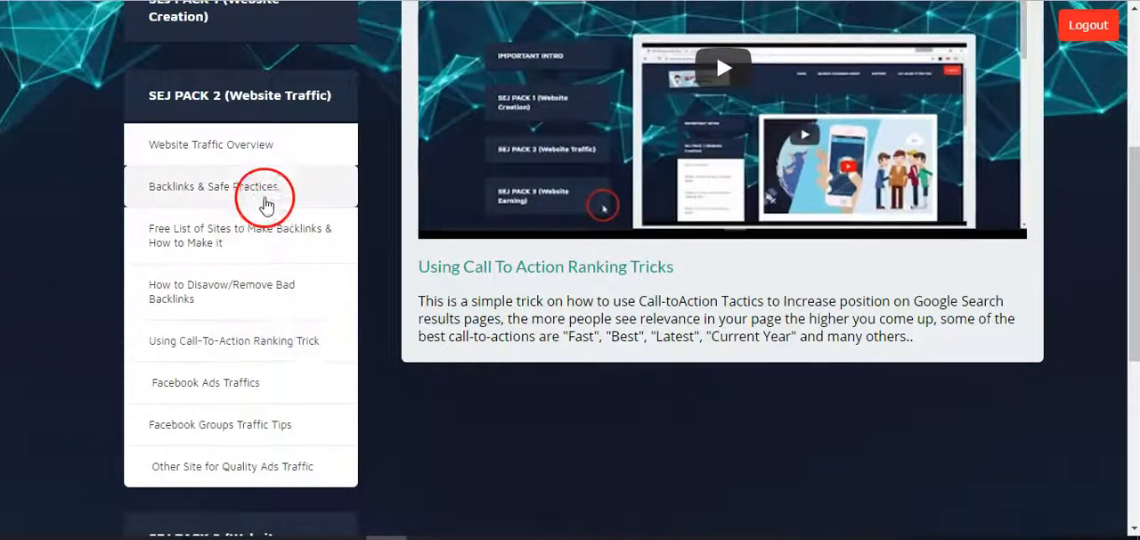
click(219, 424)
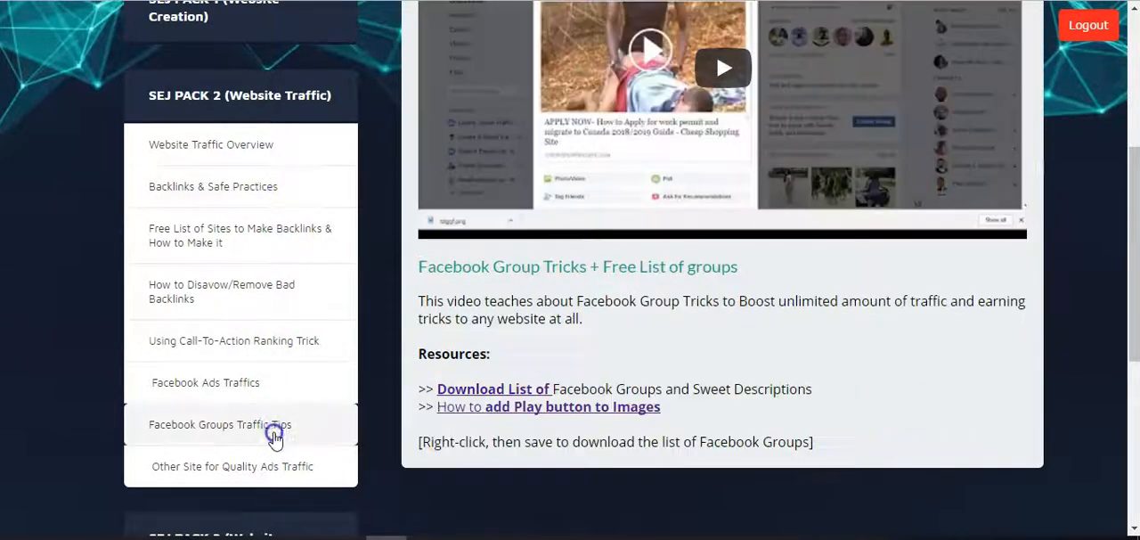
click(210, 145)
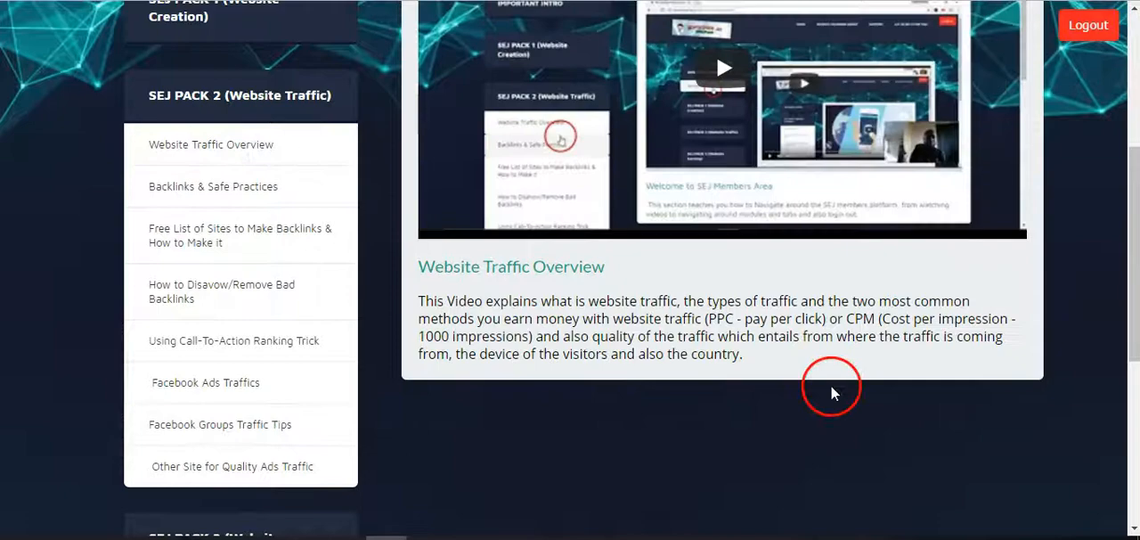
mouse_move(1130, 339)
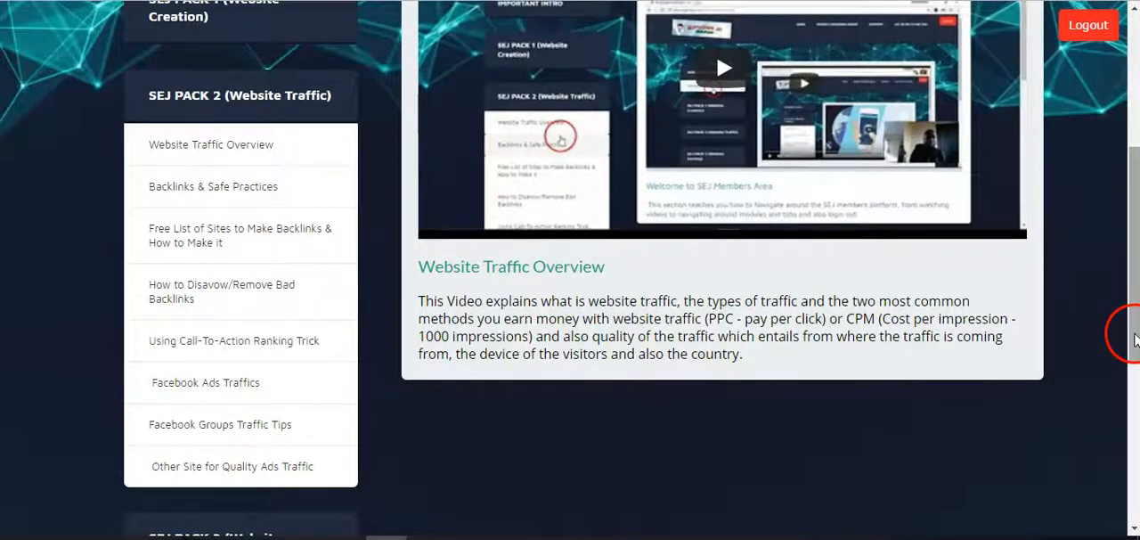